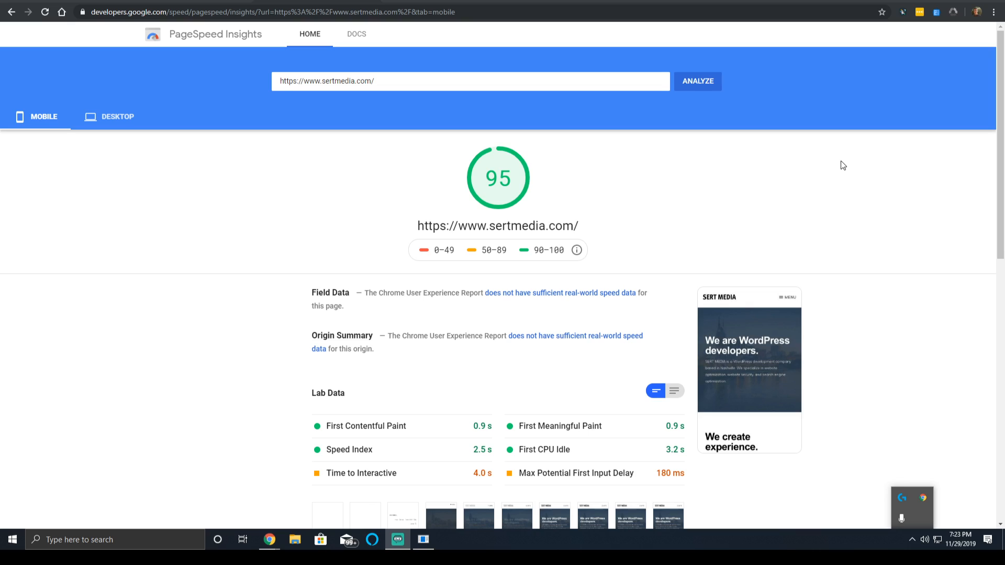
Look over the sertmedia.com homepage, then return to its PageSpeed Insights mobile report
scroll(down, 3)
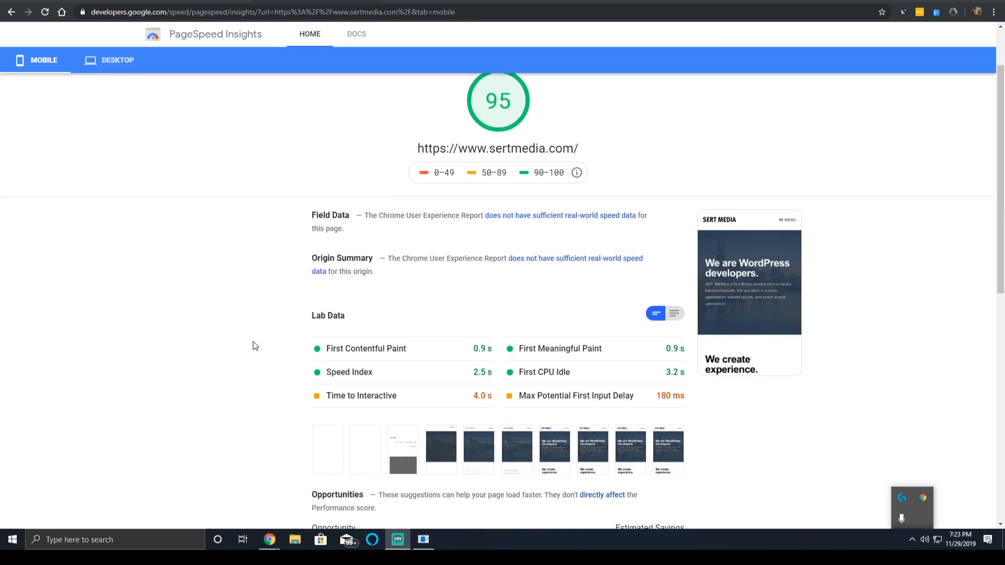
scroll(down, 3)
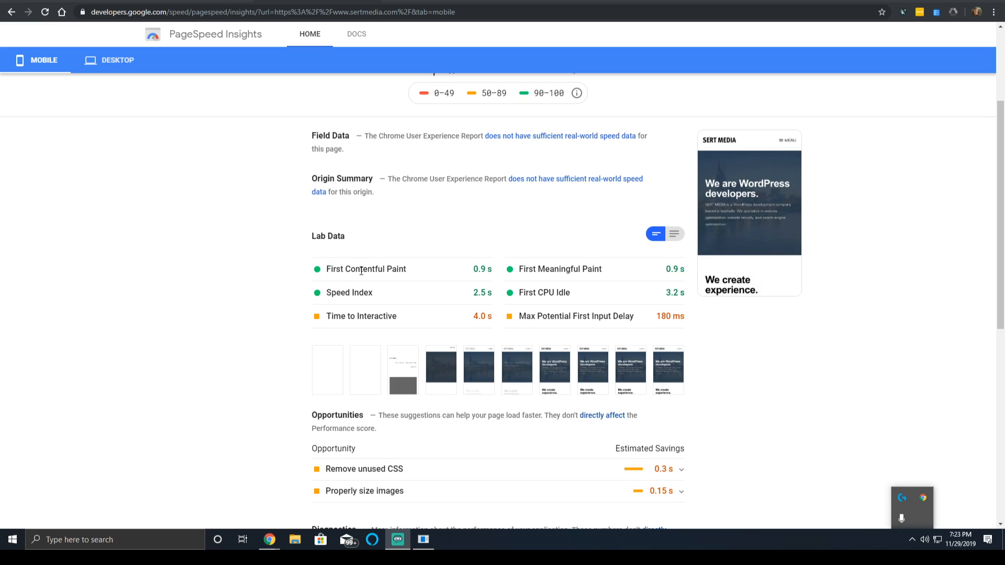
mouse_move(377, 262)
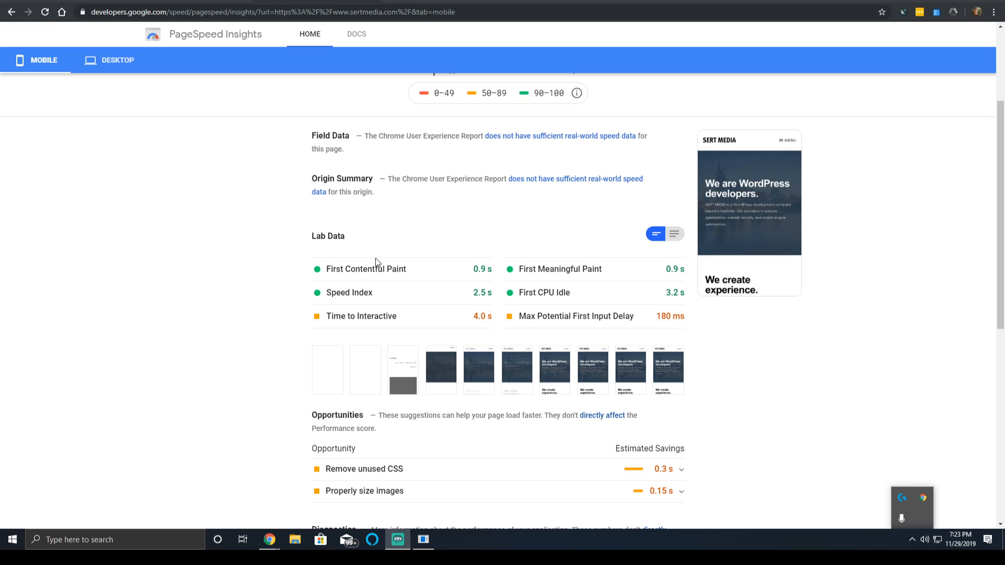
mouse_move(450, 250)
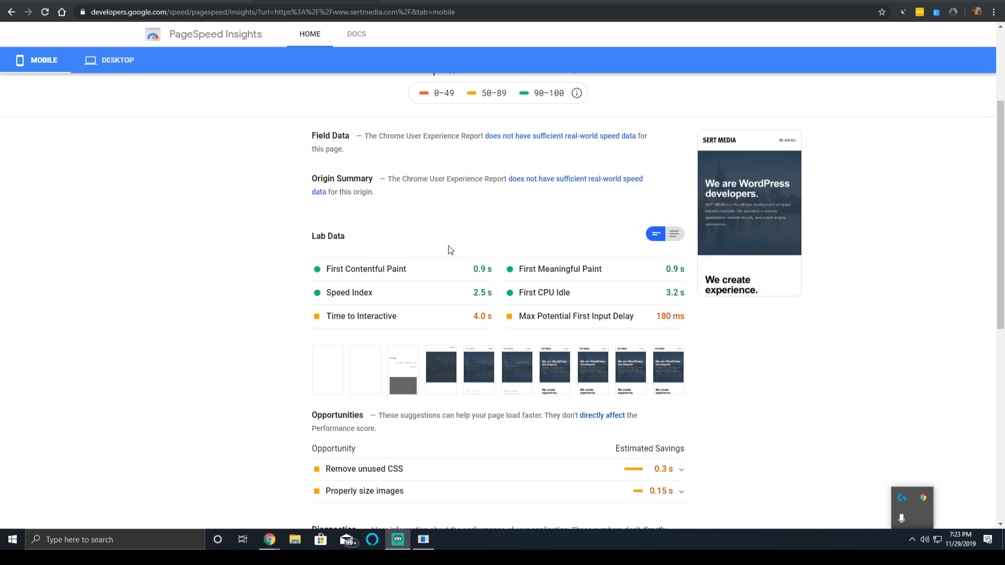
mouse_move(449, 309)
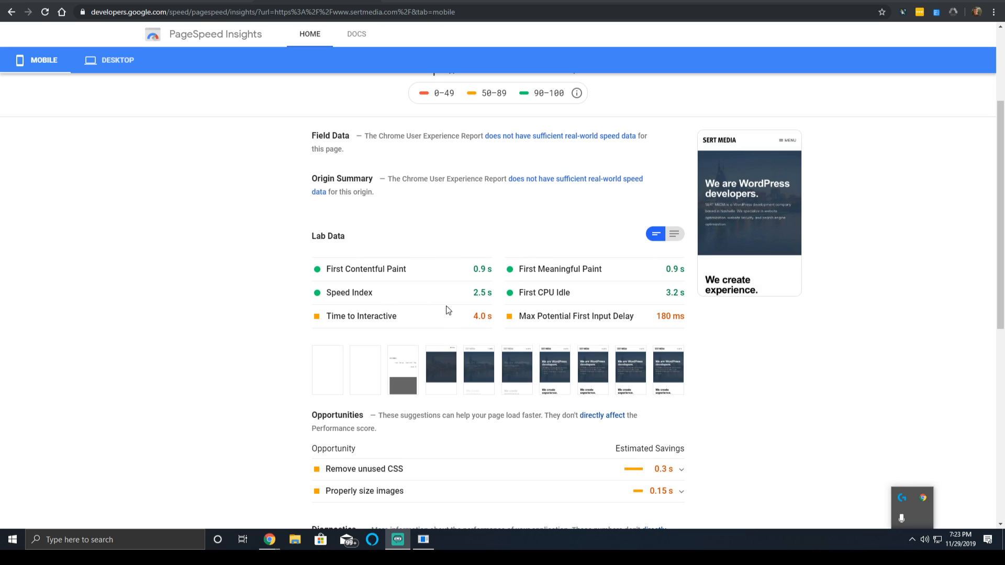
mouse_move(692, 76)
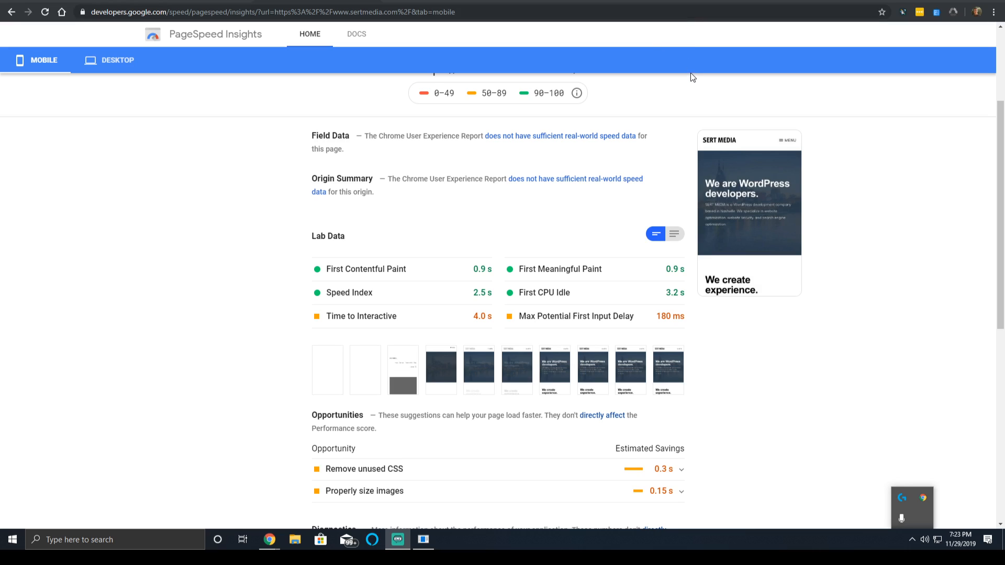
mouse_move(596, 328)
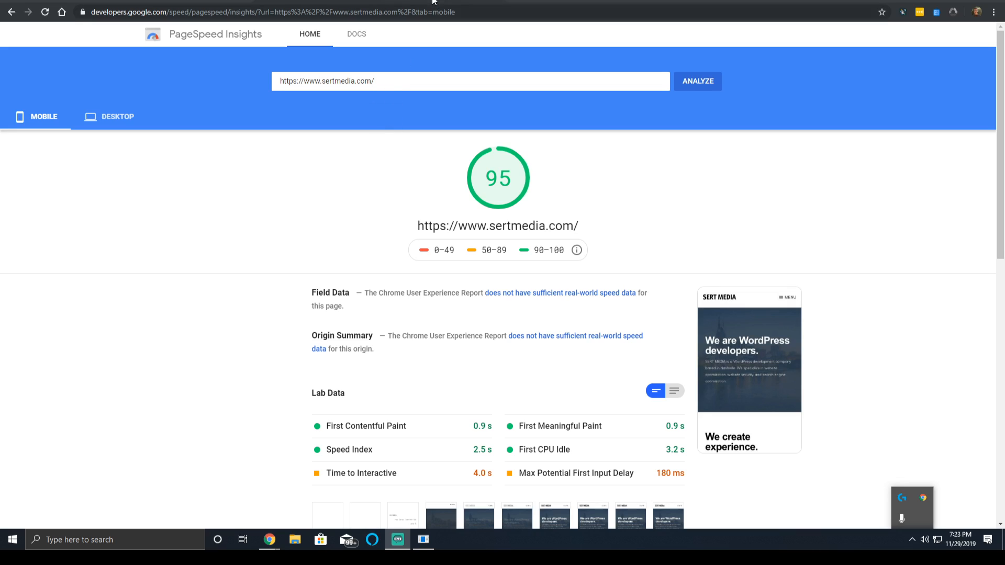
click(697, 81)
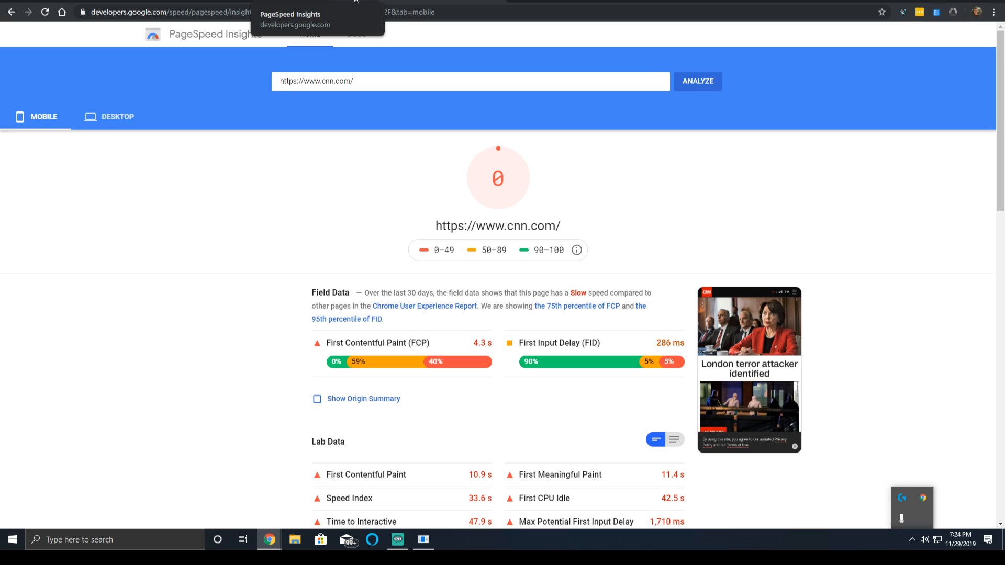
click(698, 81)
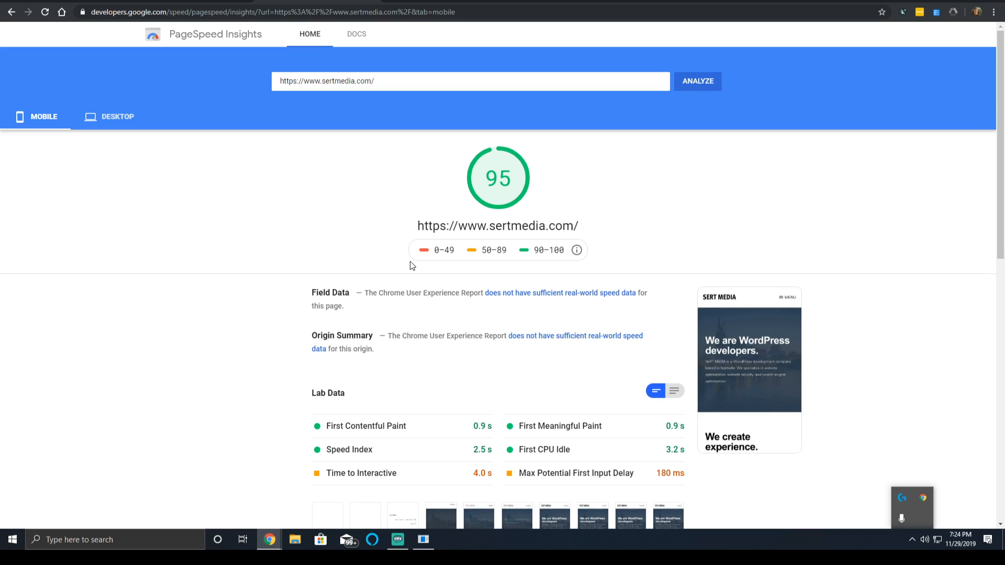
mouse_move(672, 240)
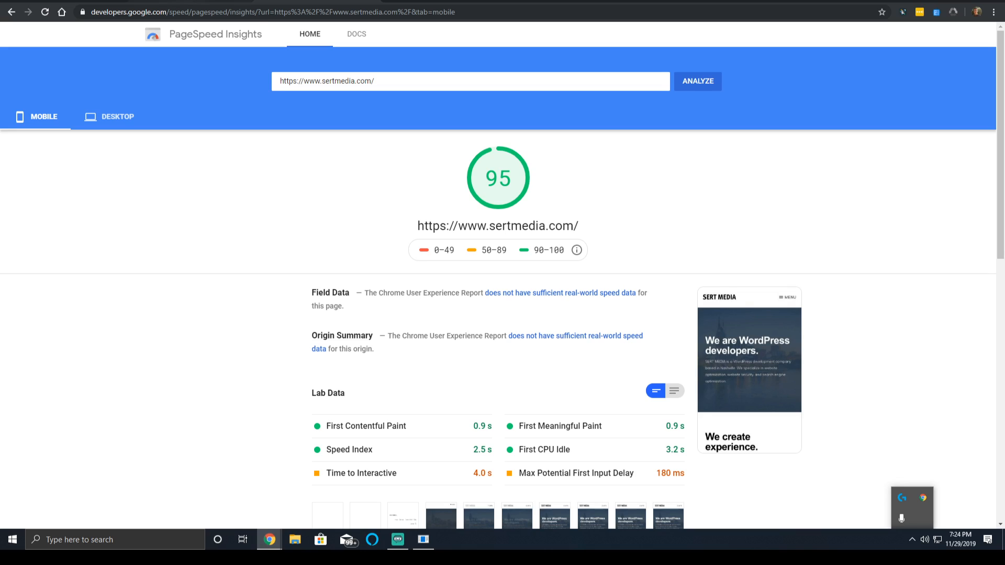
mouse_move(222, 207)
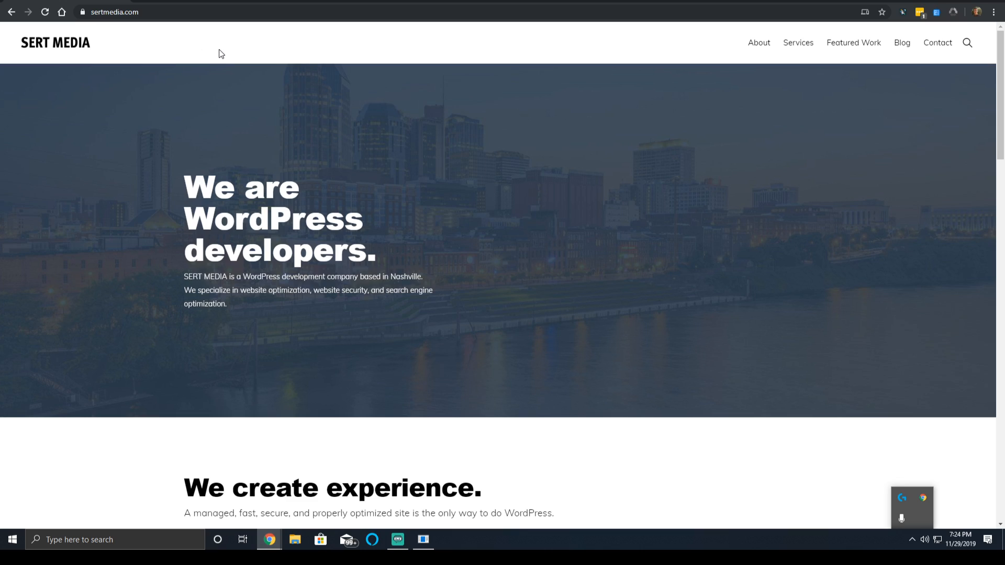
mouse_move(225, 76)
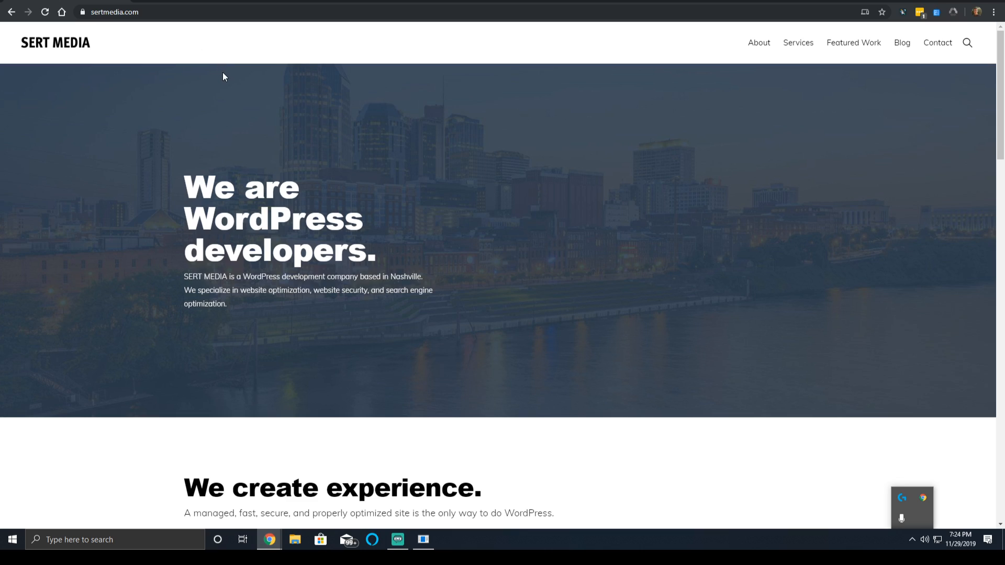
mouse_move(207, 76)
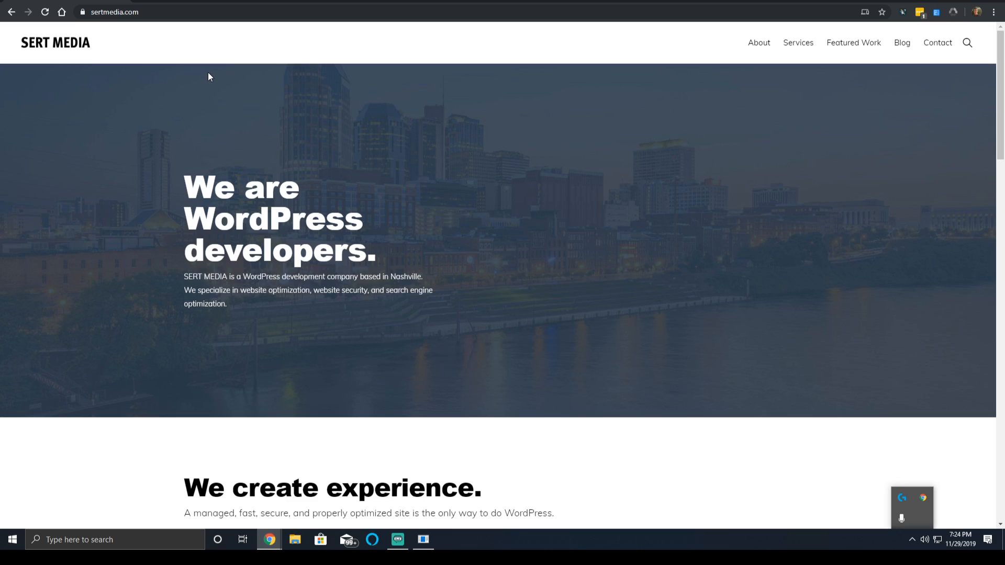
mouse_move(198, 73)
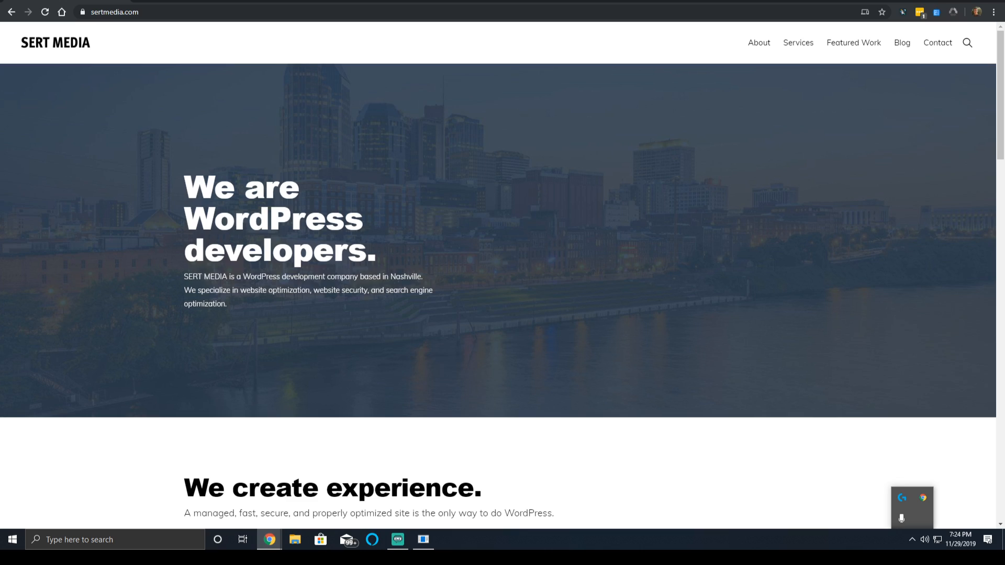
mouse_move(725, 54)
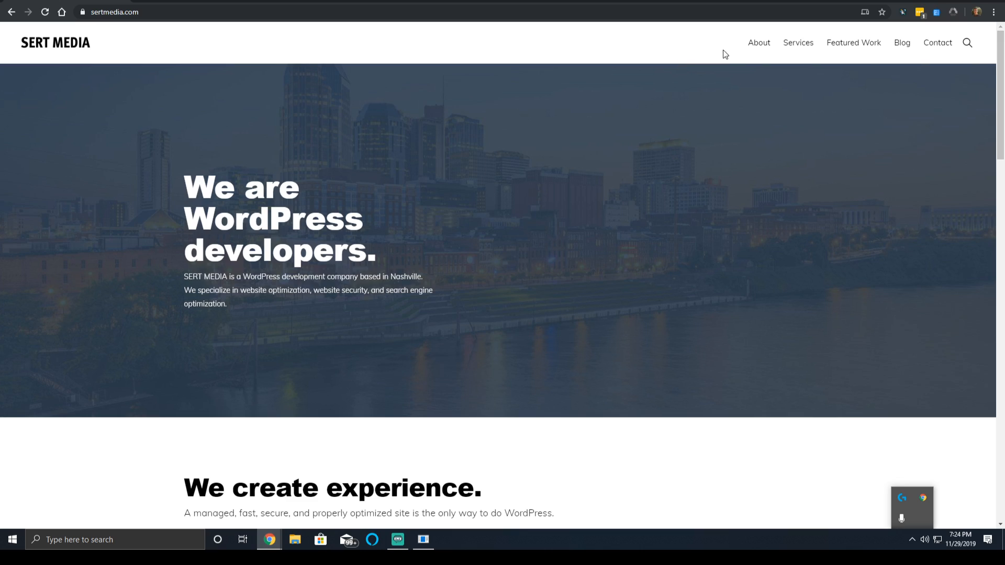
mouse_move(734, 73)
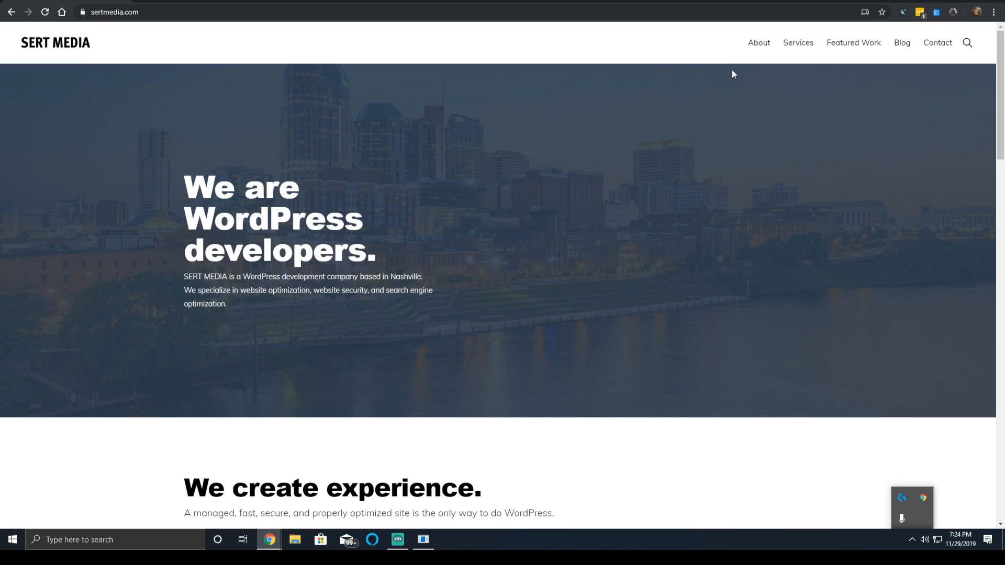
mouse_move(704, 135)
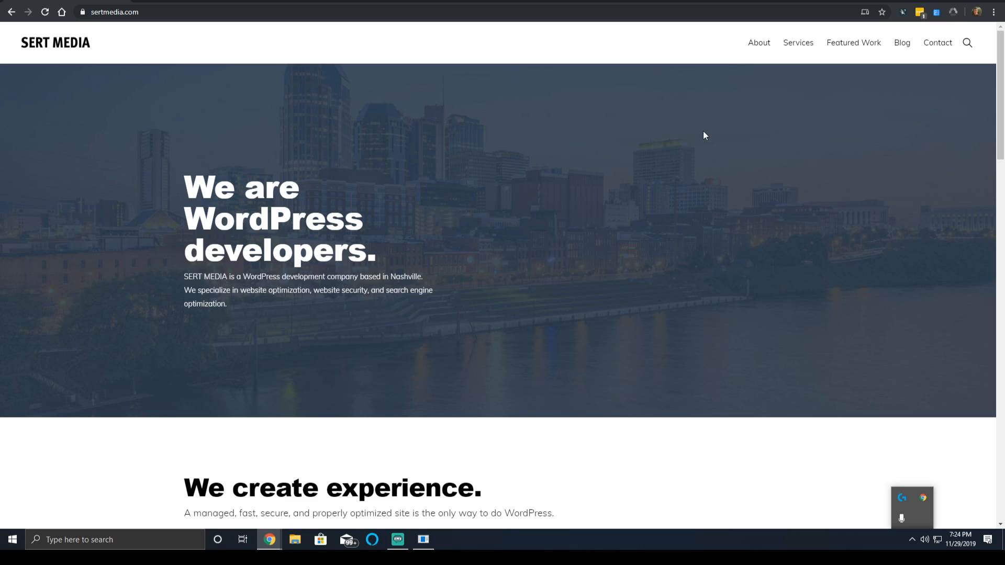
mouse_move(700, 146)
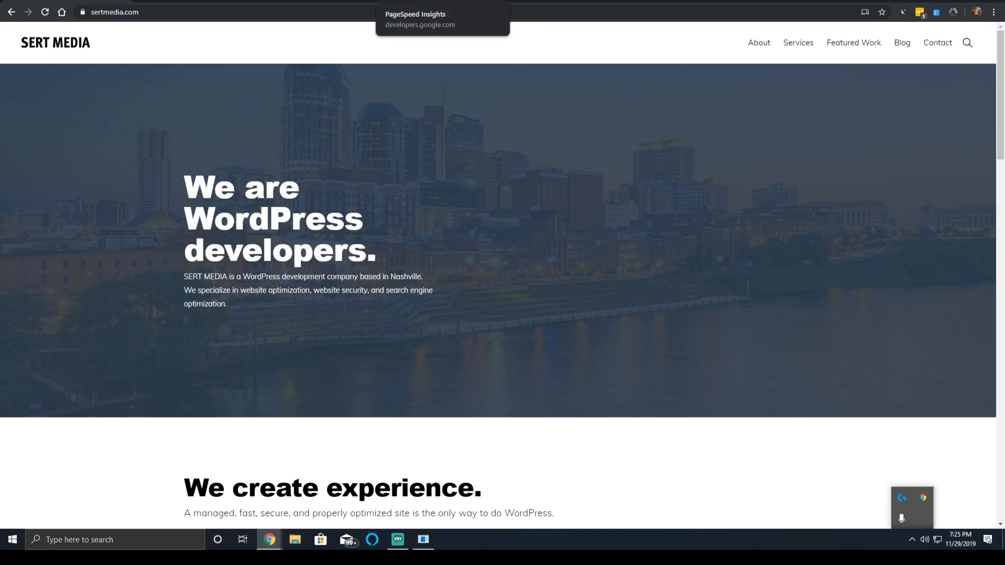
mouse_move(487, 169)
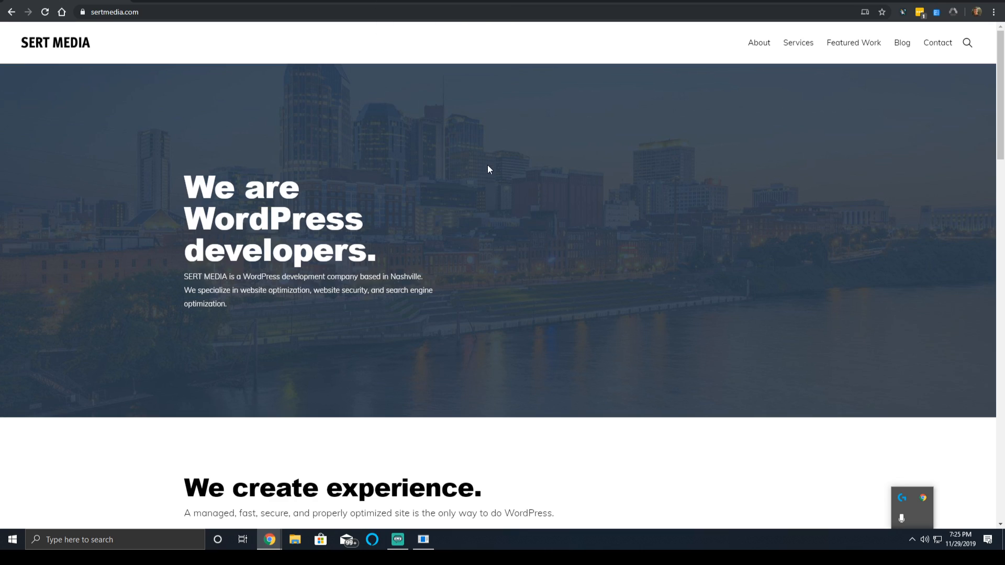
mouse_move(455, 181)
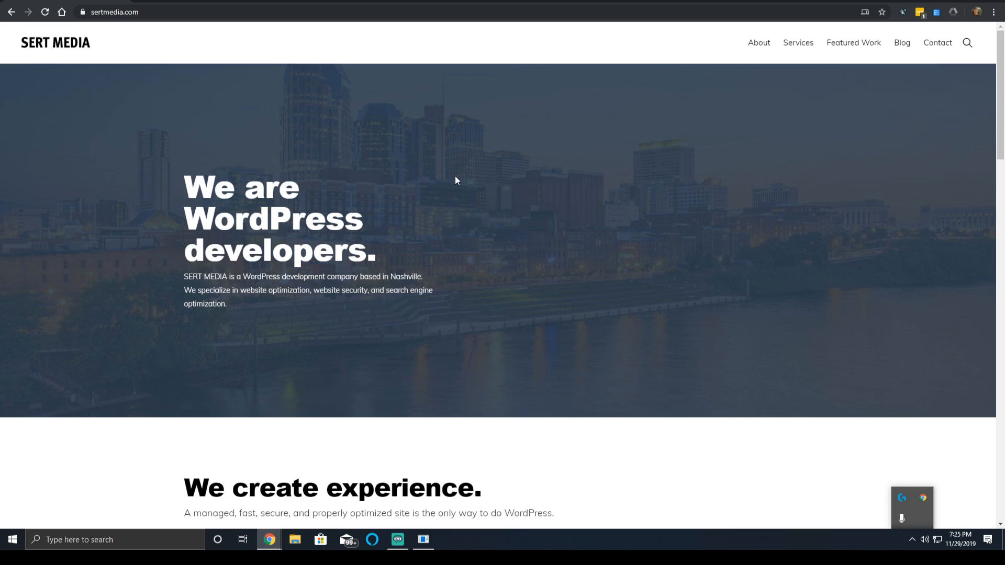
mouse_move(455, 175)
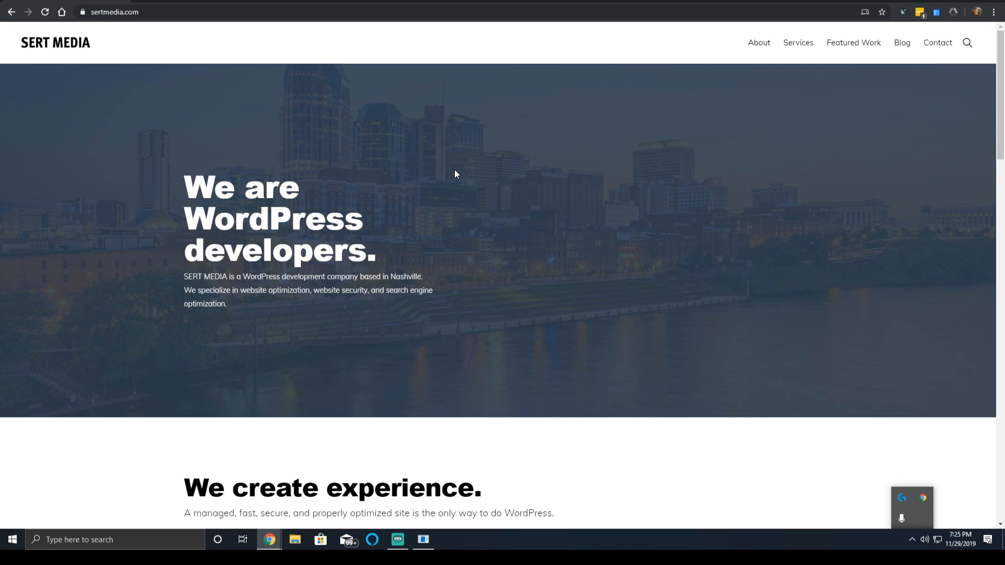
mouse_move(434, 174)
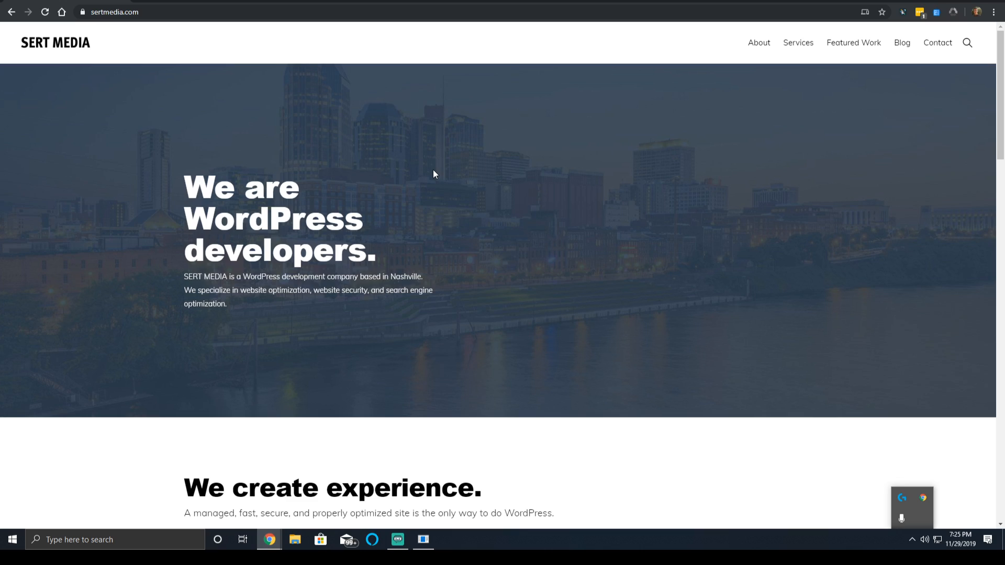
mouse_move(419, 187)
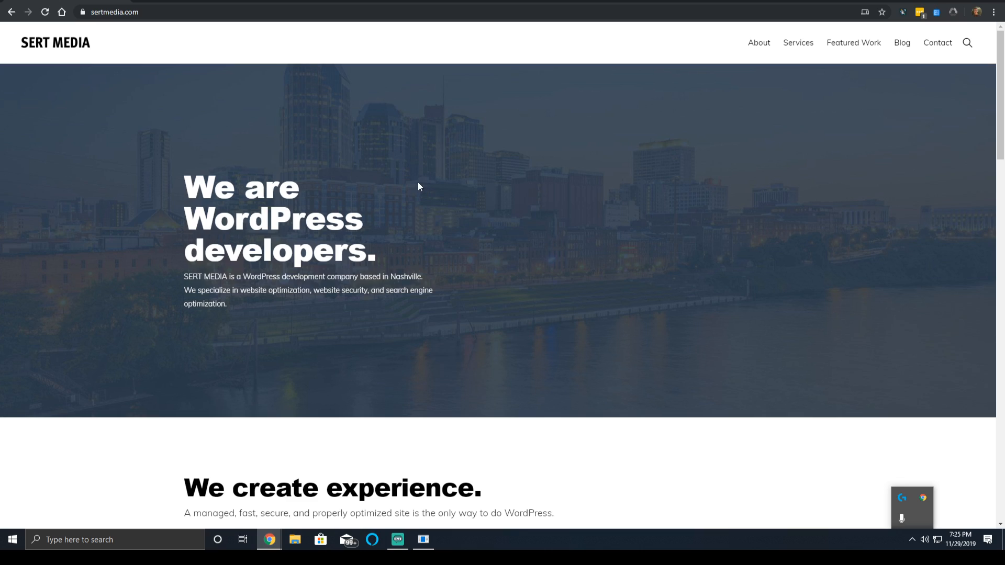
mouse_move(418, 179)
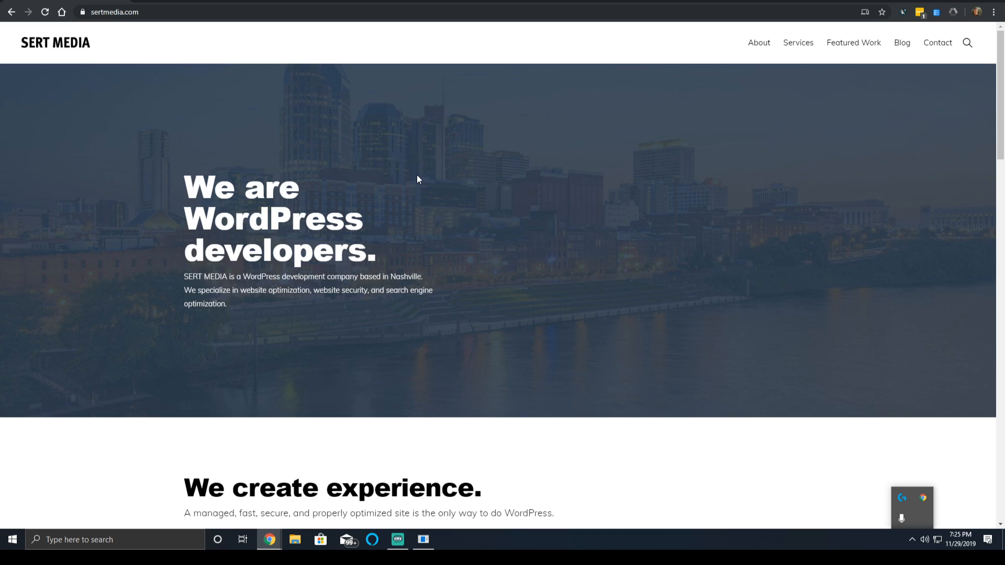
mouse_move(411, 178)
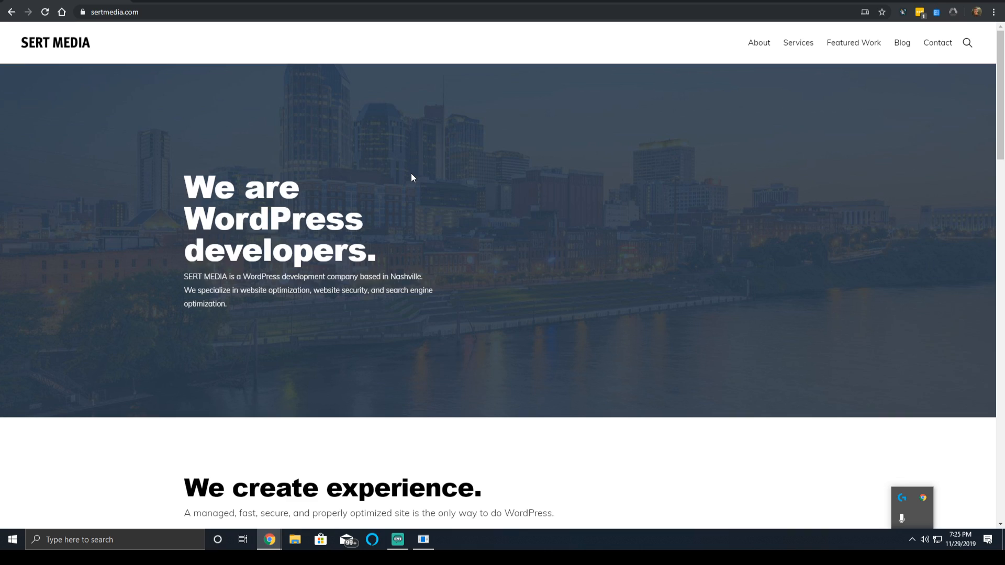
mouse_move(461, 213)
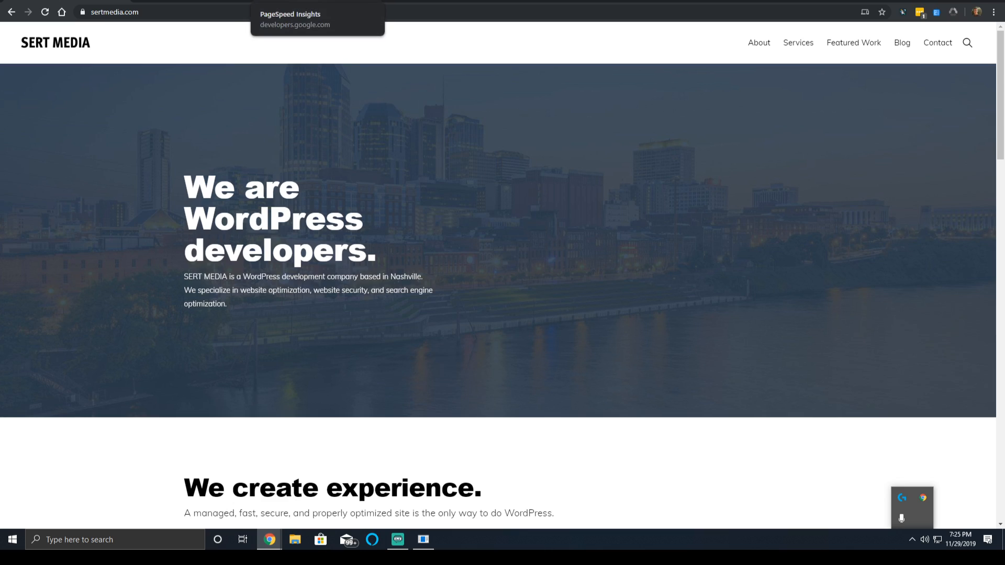
mouse_move(313, 6)
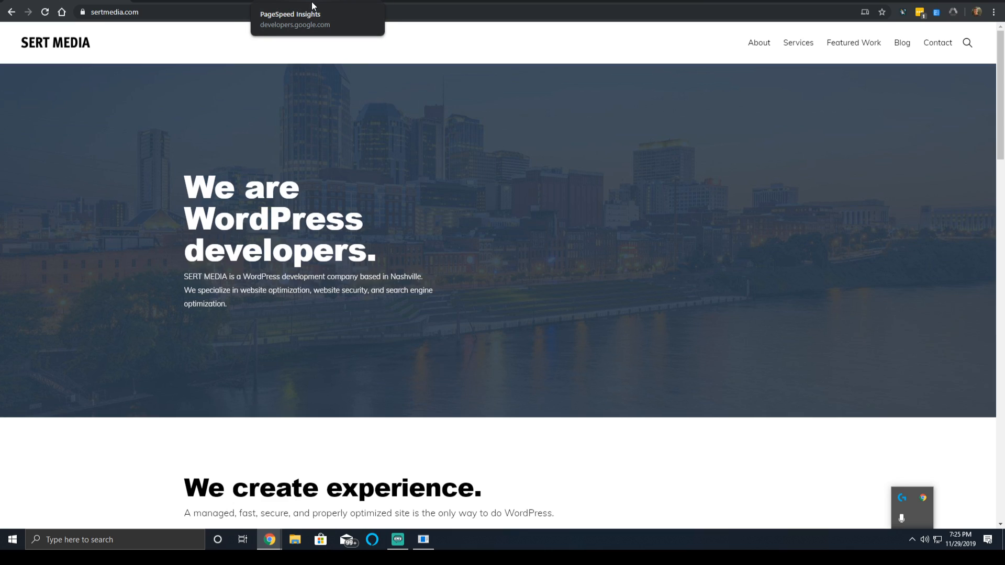
Show sertmedia.com's desktop results, scoring 99 with a 0.5 s First Contentful Paint
click(295, 19)
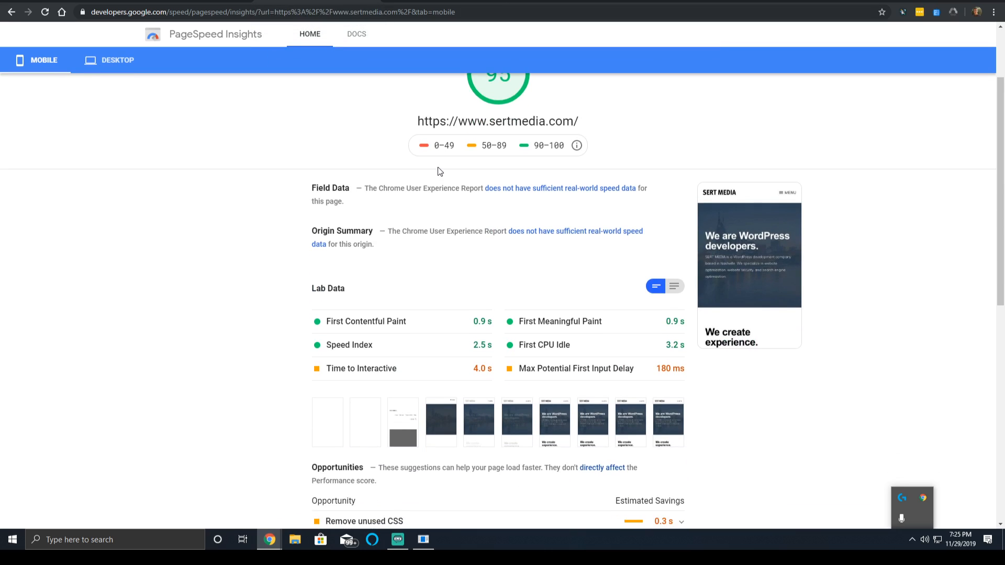
scroll(down, 3)
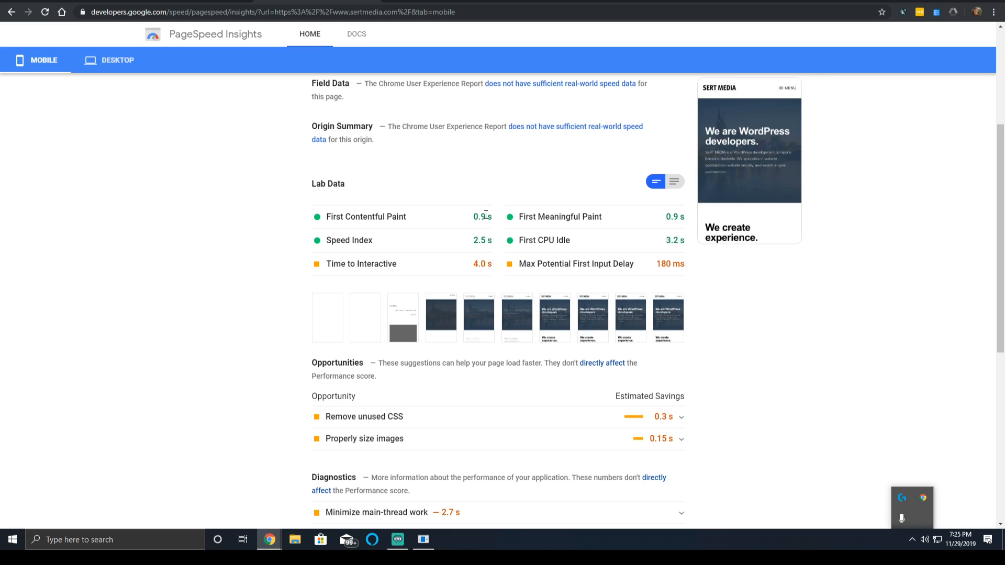
mouse_move(484, 213)
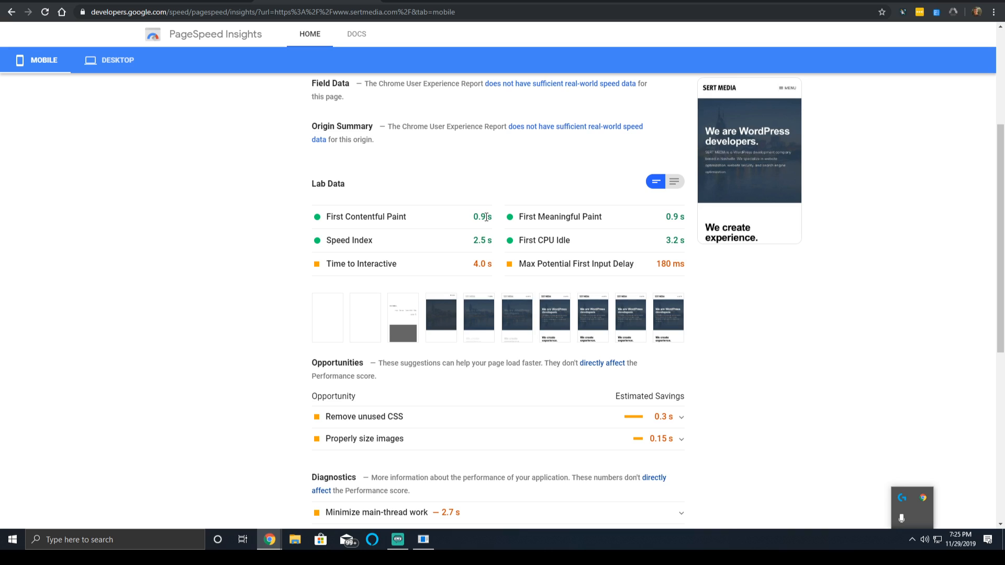
mouse_move(218, 152)
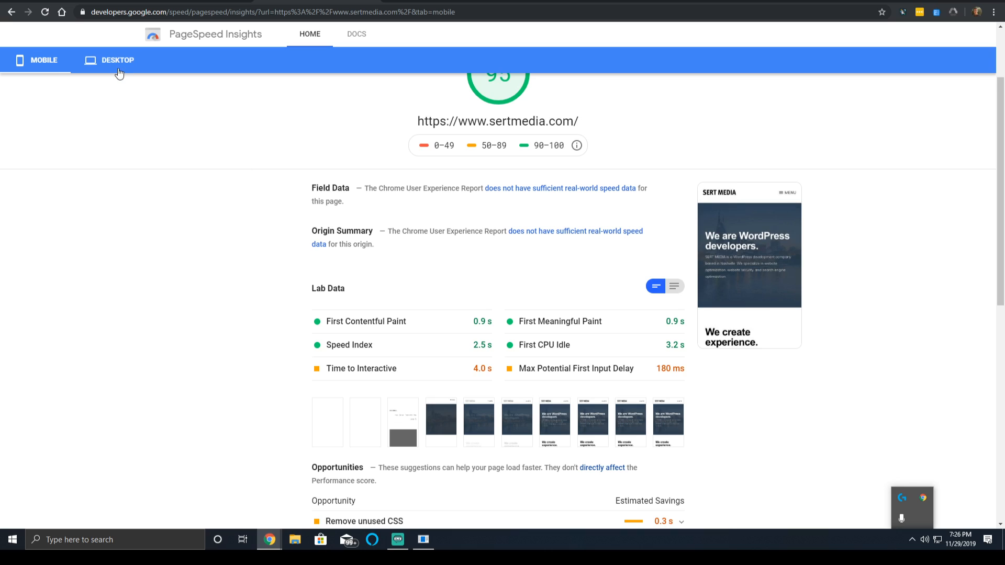
click(117, 59)
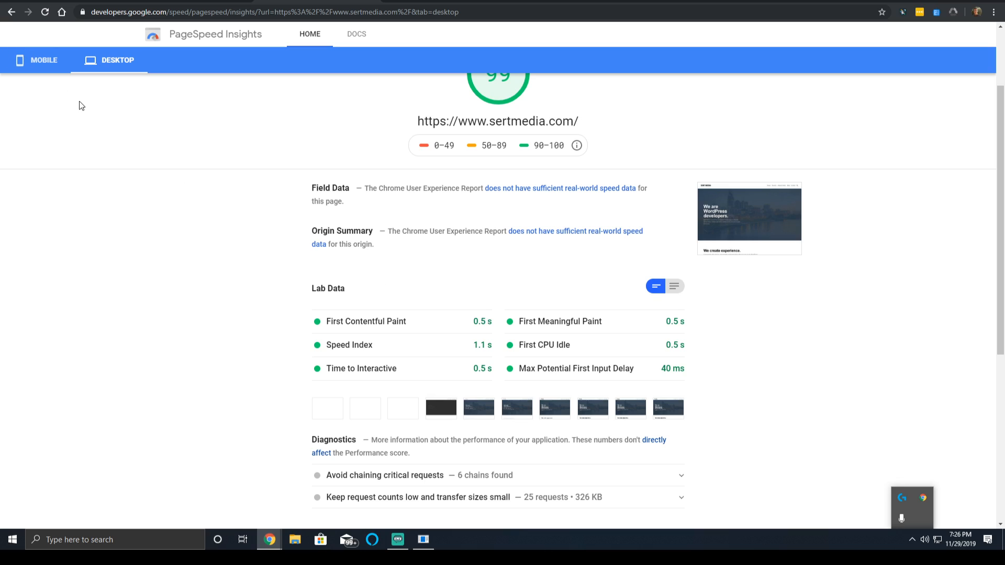
Show mobile results and review cnn.com's report, scoring 0 with a 4.3 s field First Contentful Paint
click(36, 60)
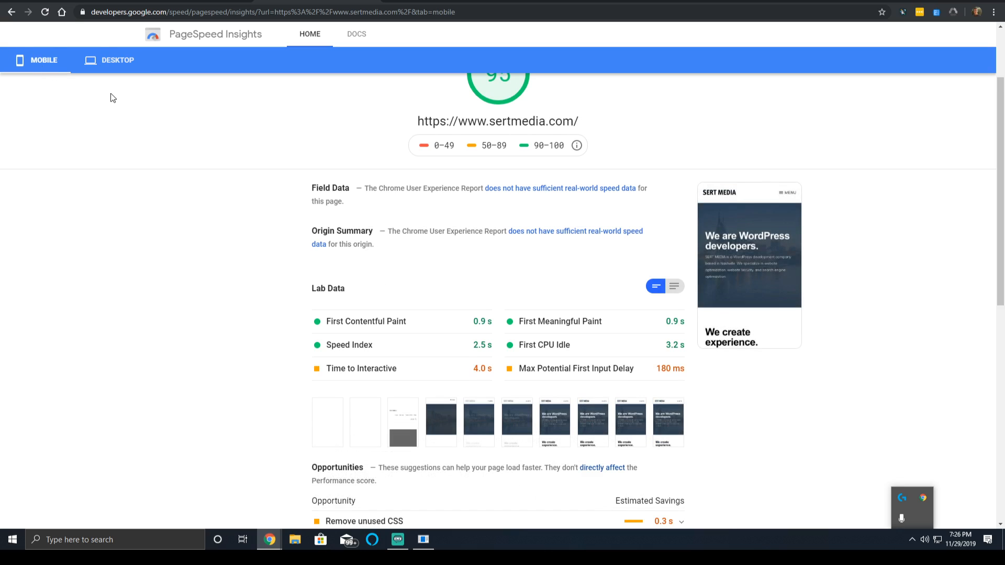
mouse_move(467, 296)
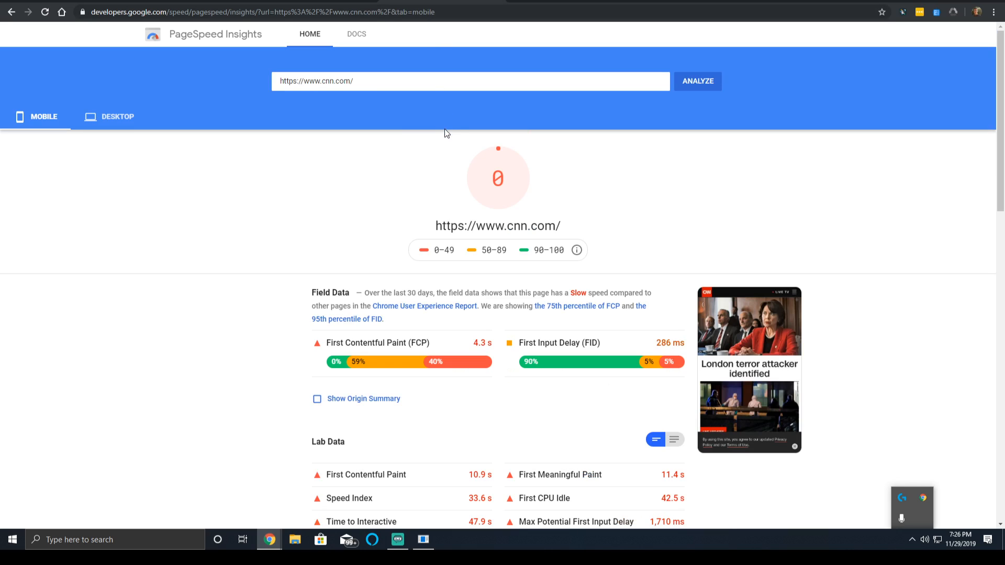
scroll(down, 3)
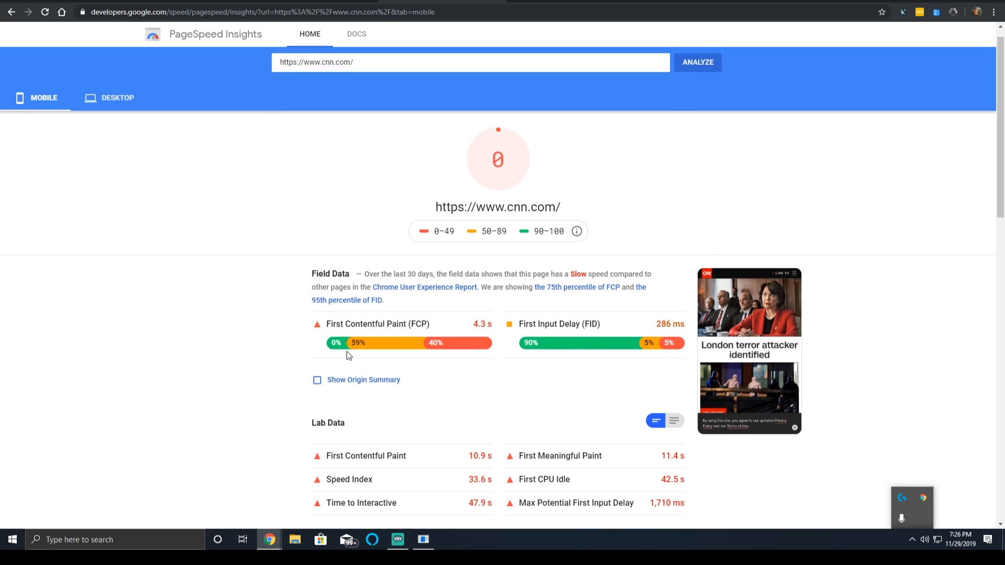
scroll(down, 3)
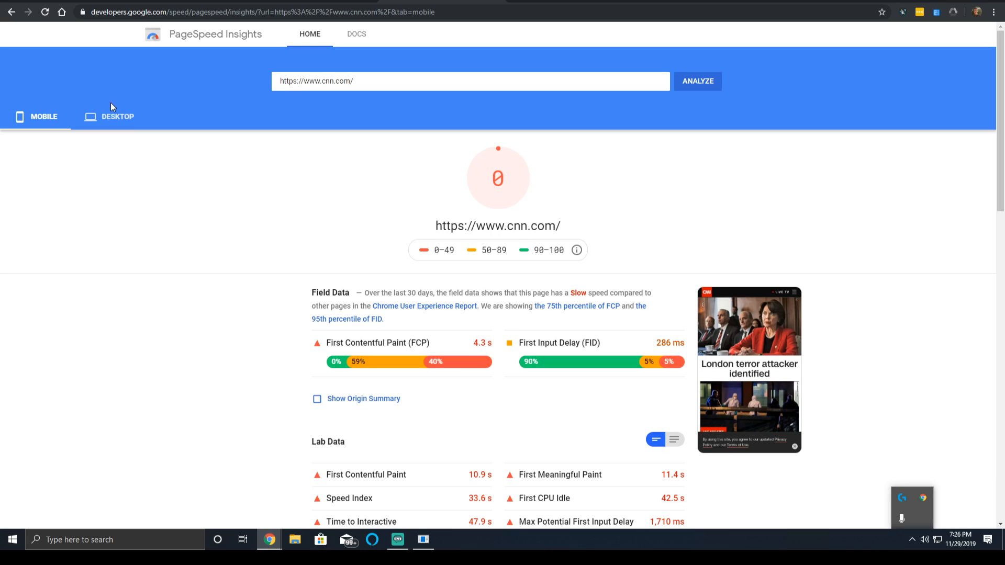
Show cnn.com's desktop results and mark the Lab Data First Contentful Paint of 2.3 s
click(117, 117)
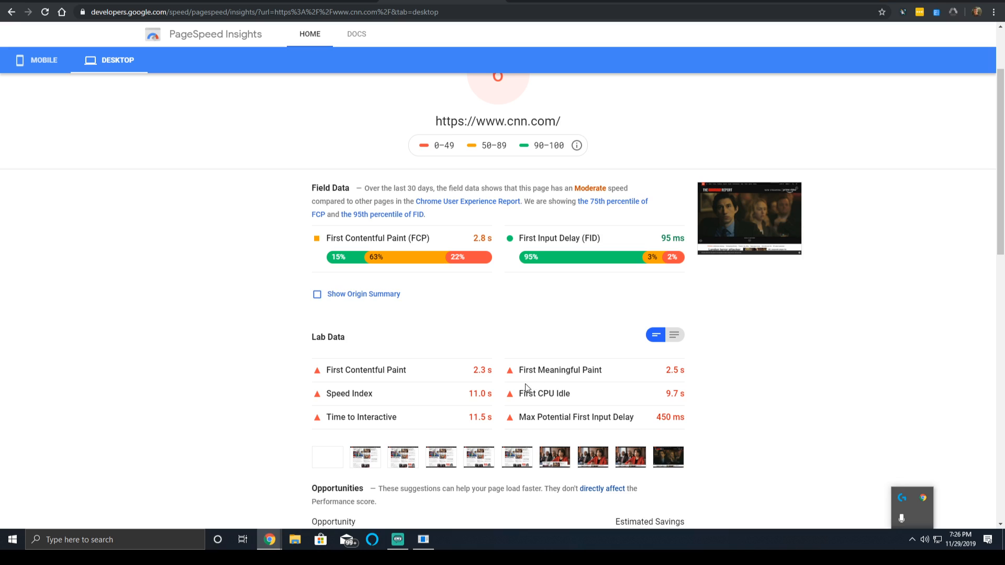
mouse_move(522, 383)
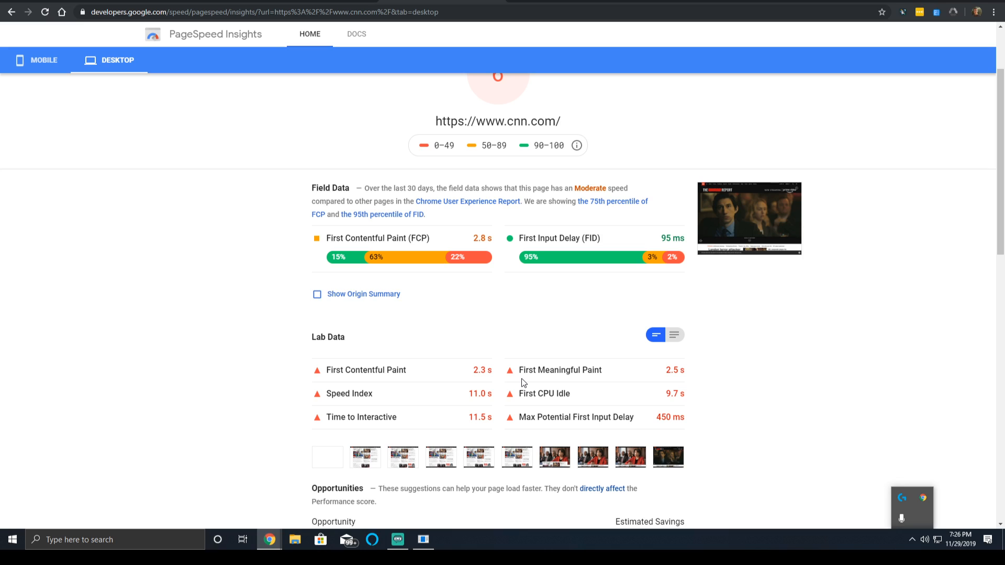
mouse_move(480, 381)
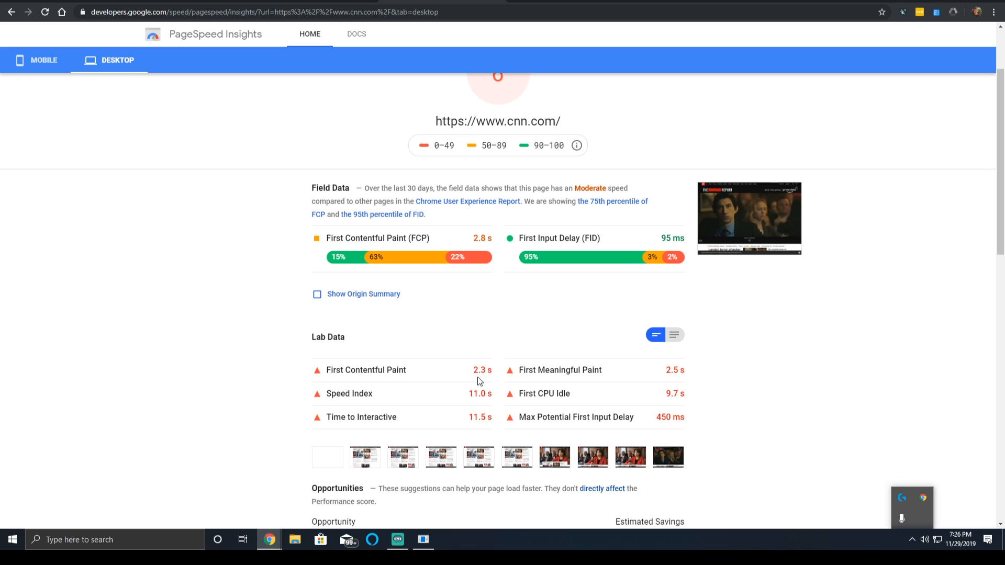
mouse_move(458, 372)
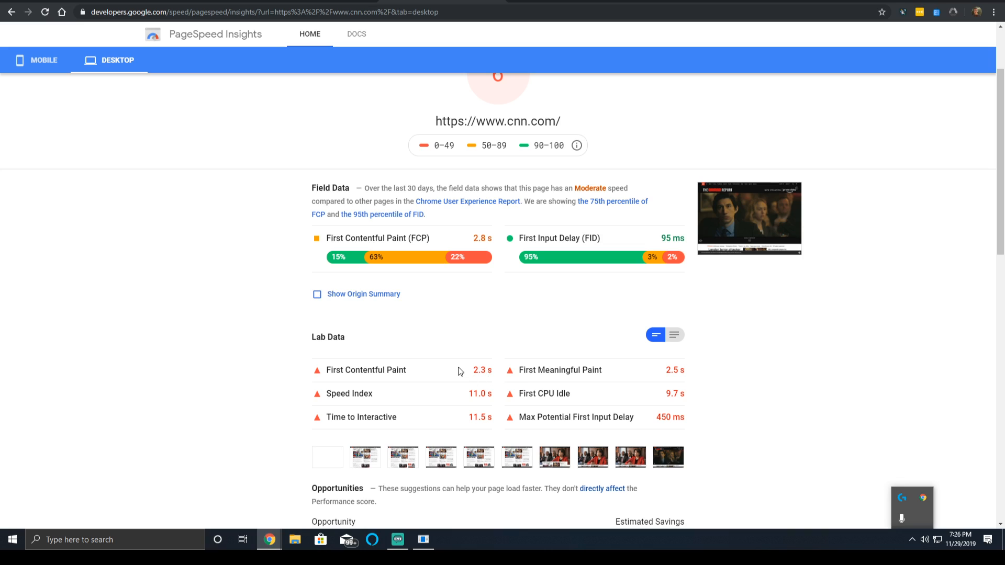
mouse_move(191, 128)
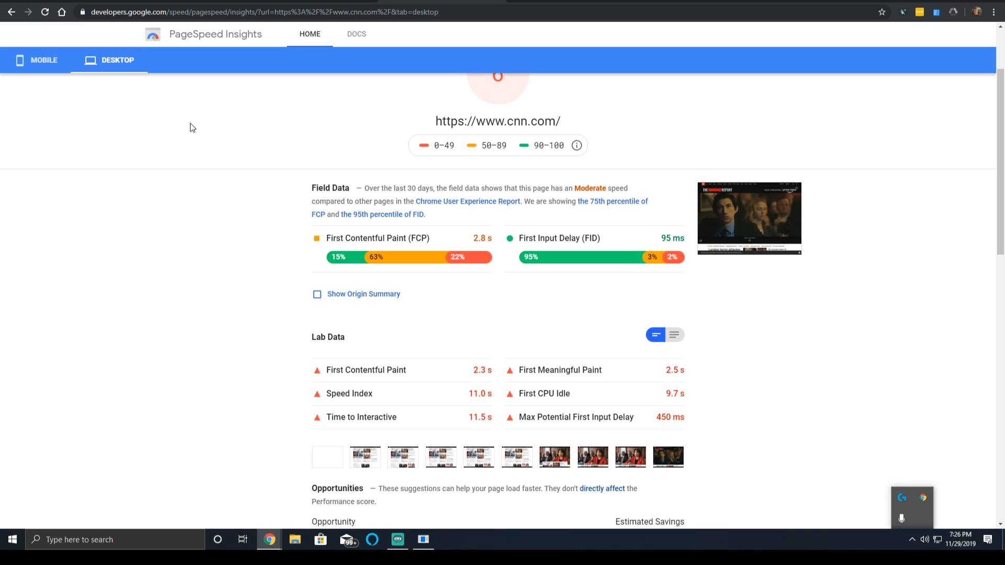
mouse_move(343, 335)
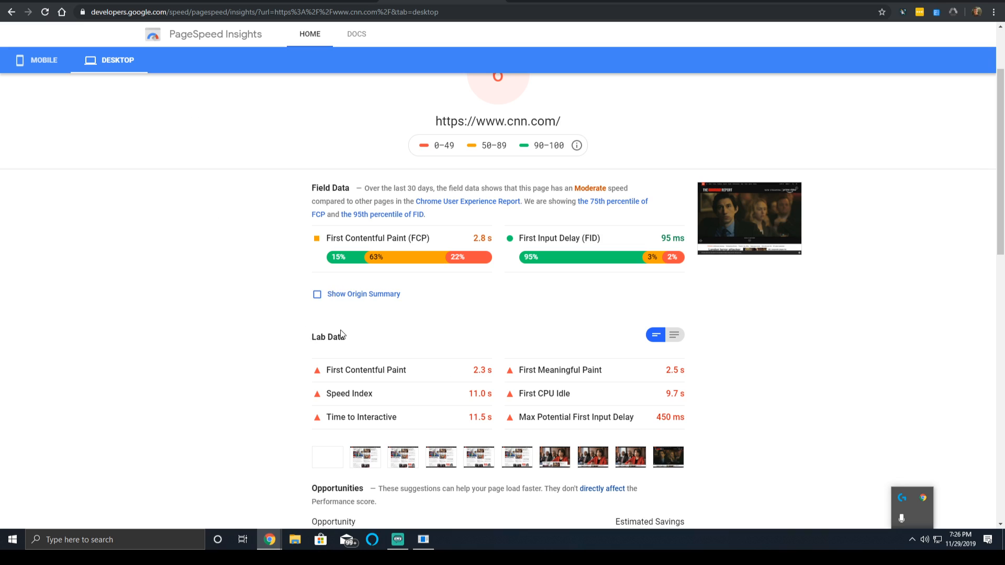
mouse_move(343, 359)
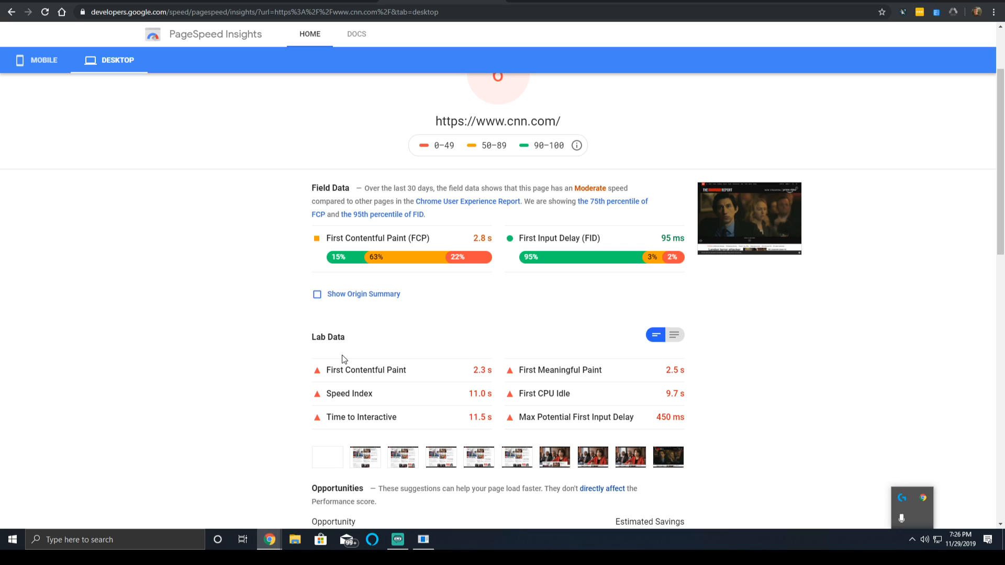
scroll(down, 3)
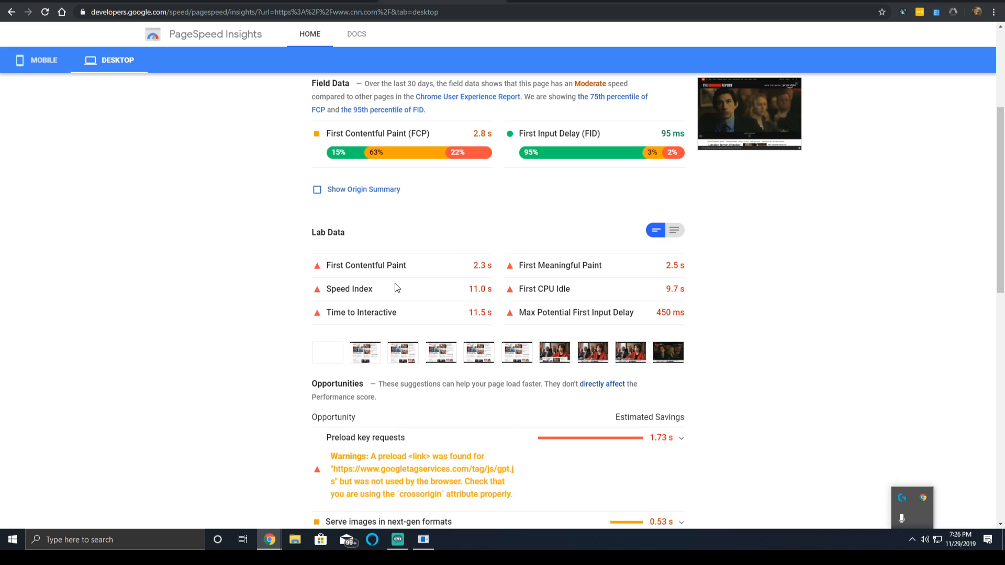
double_click(365, 265)
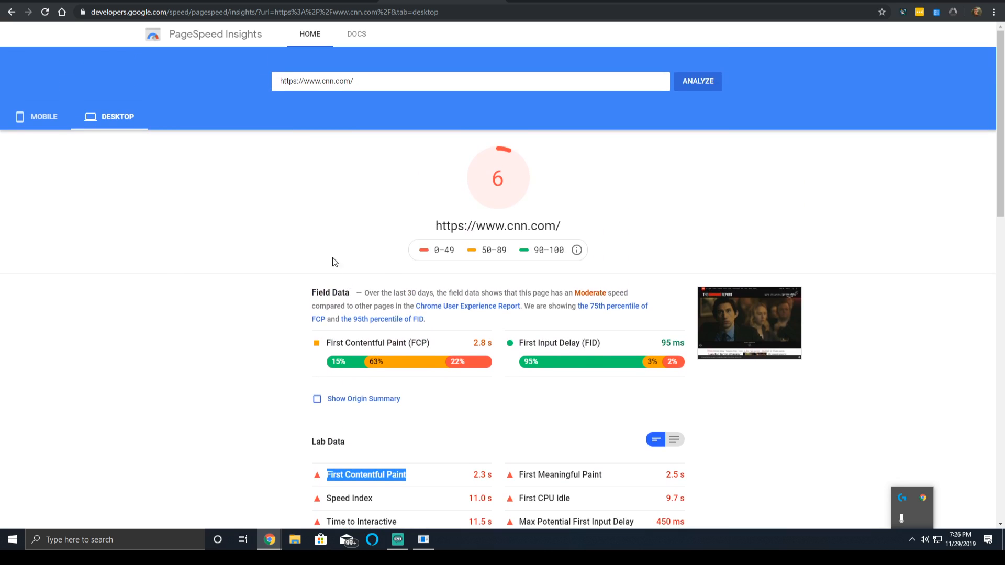
scroll(down, 3)
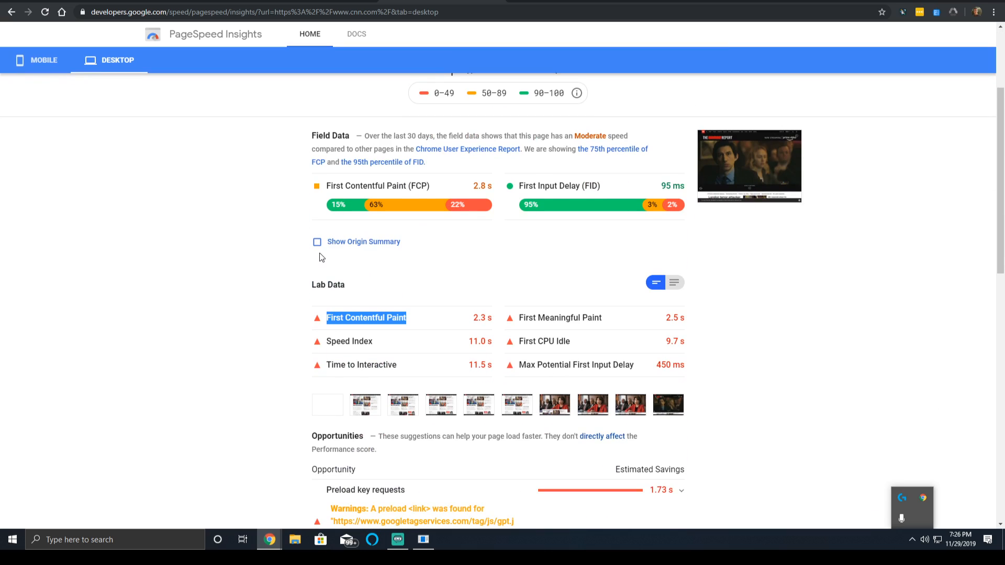
scroll(down, 3)
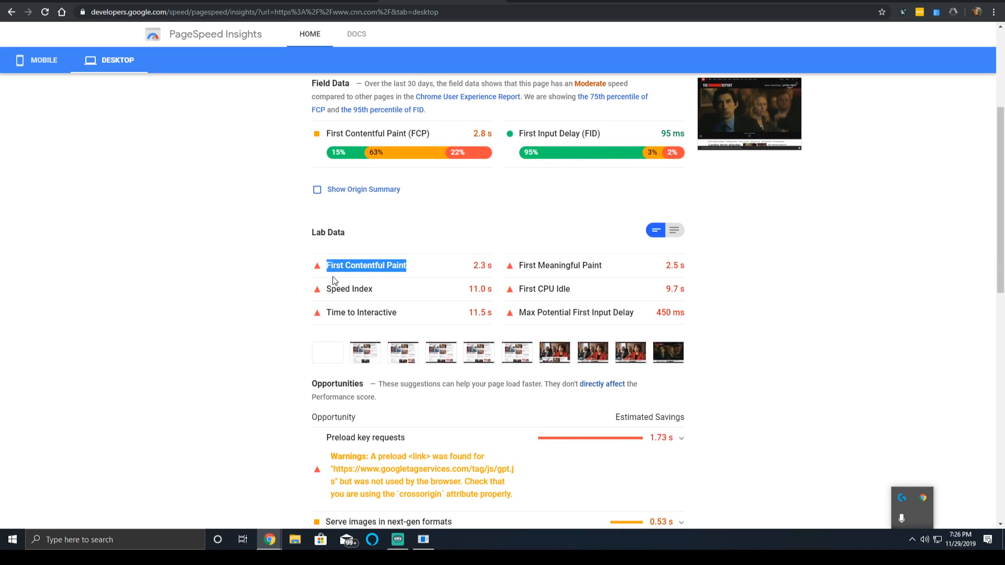
mouse_move(760, 313)
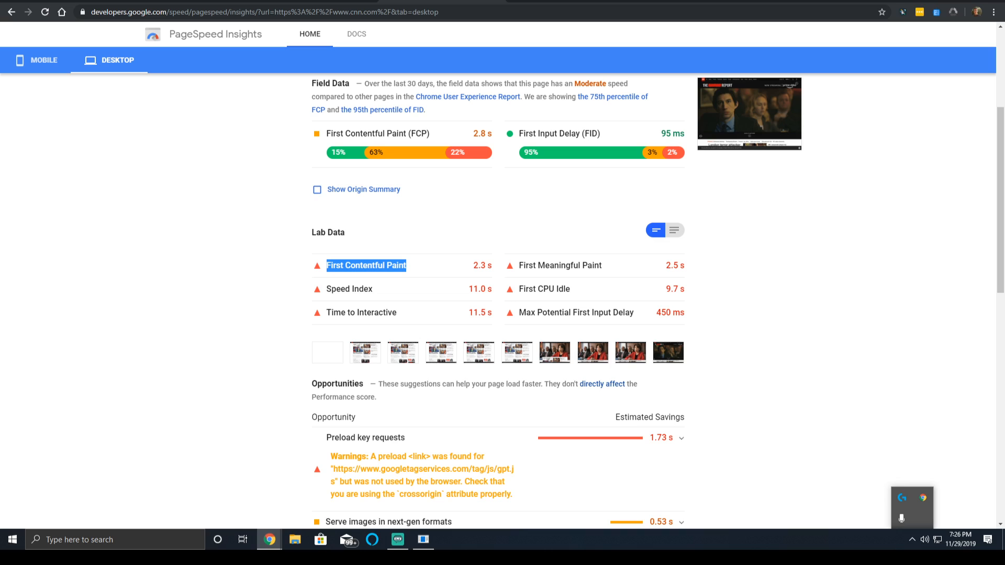
Return to cnn.com's mobile results showing a 10.9 s lab First Contentful Paint
click(44, 60)
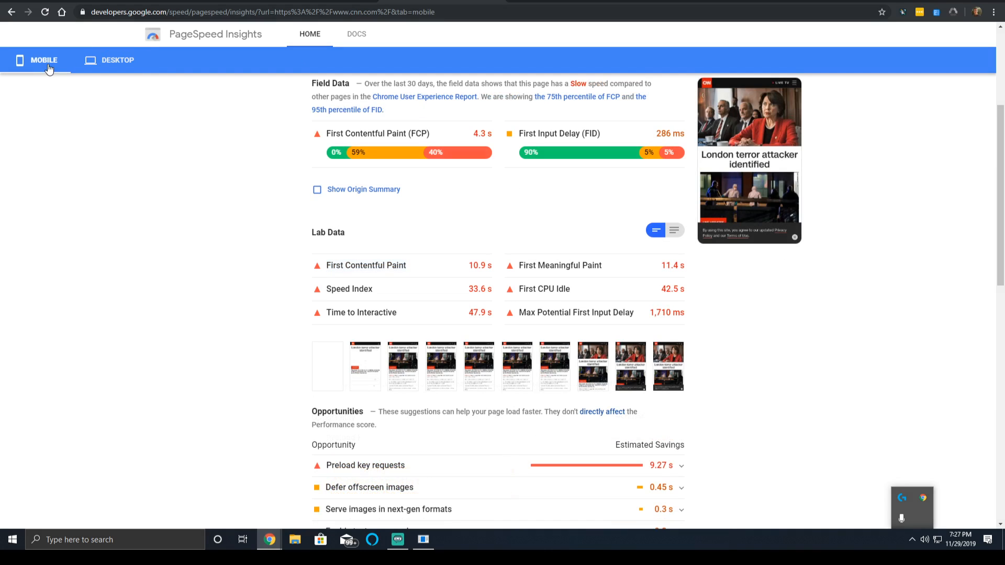
double_click(478, 265)
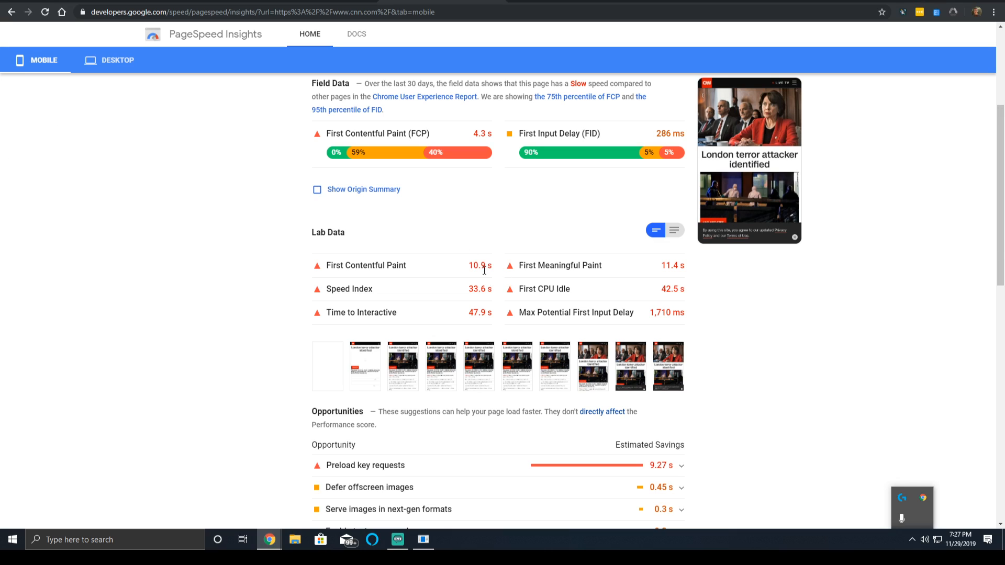
View sertmedia.com's Lab Data with its 0.9 s First Contentful Paint for comparison
double_click(479, 265)
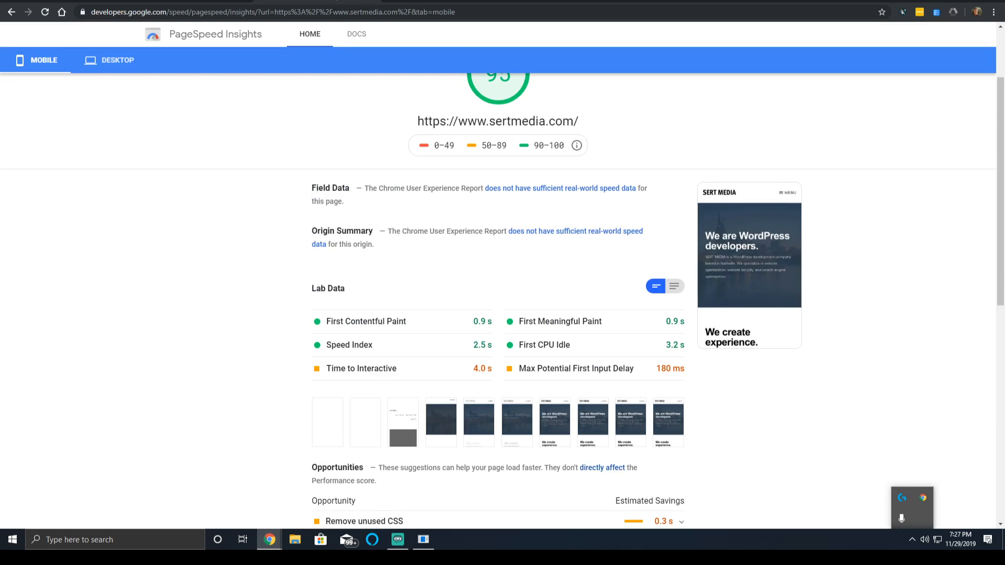
mouse_move(366, 229)
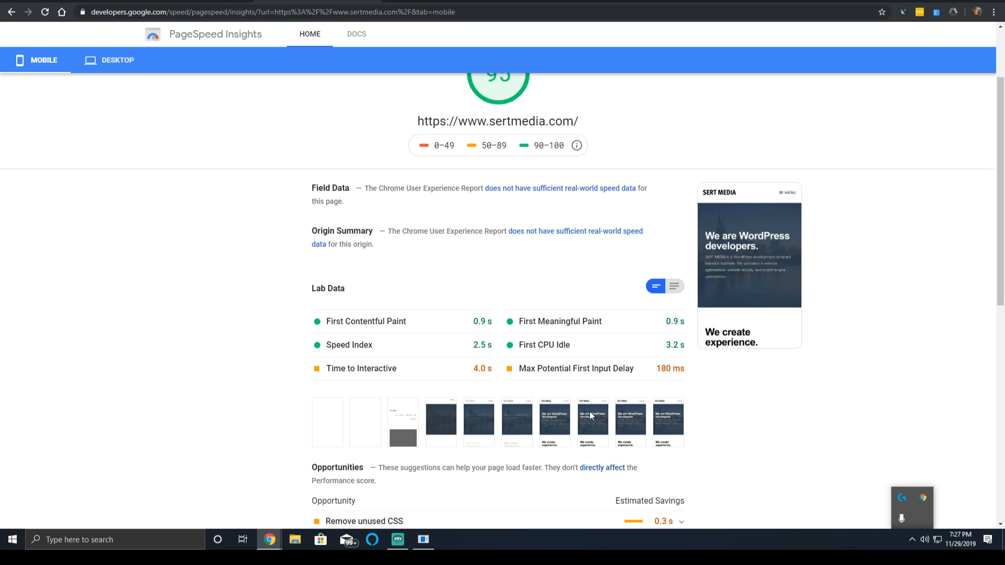
mouse_move(535, 345)
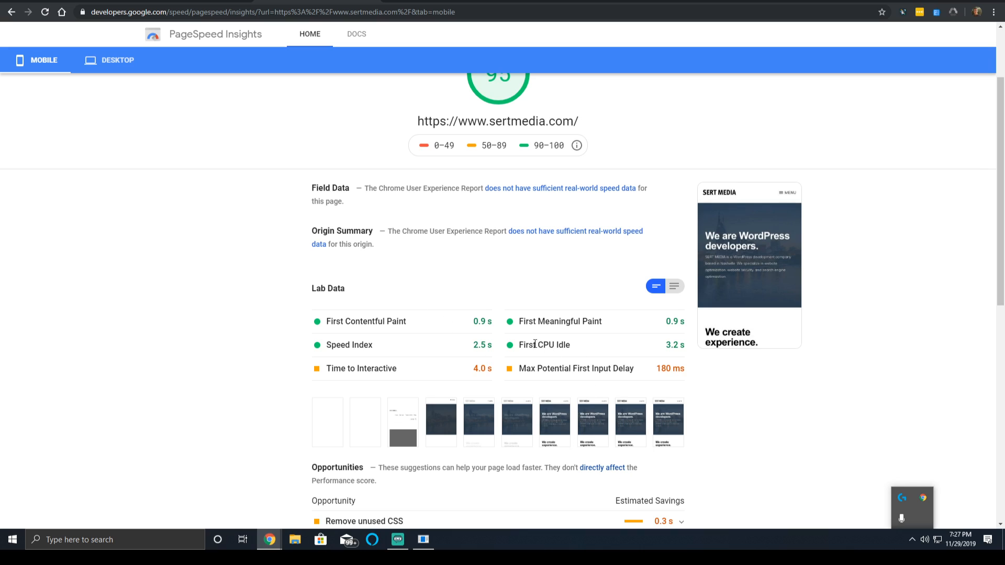
mouse_move(564, 356)
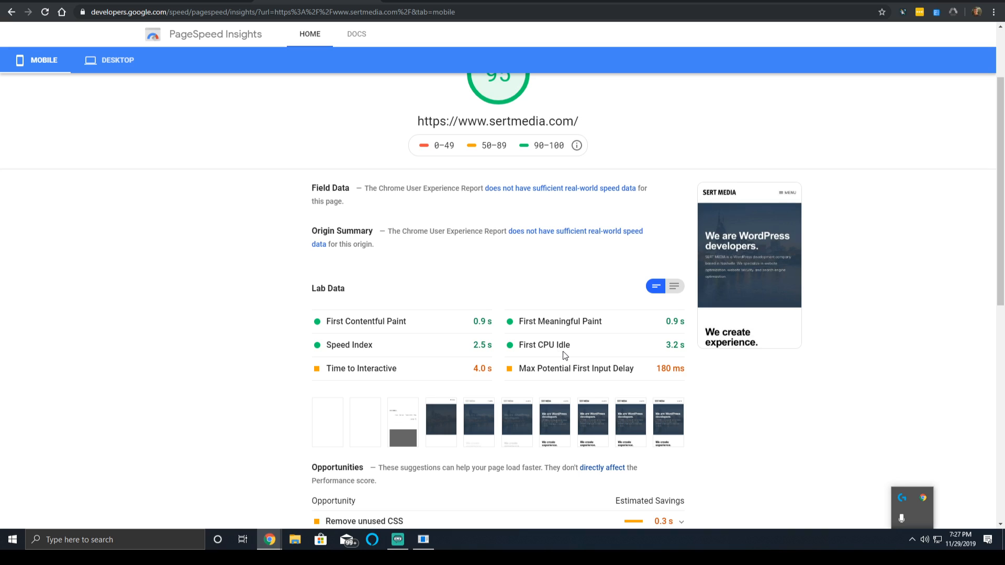
mouse_move(704, 411)
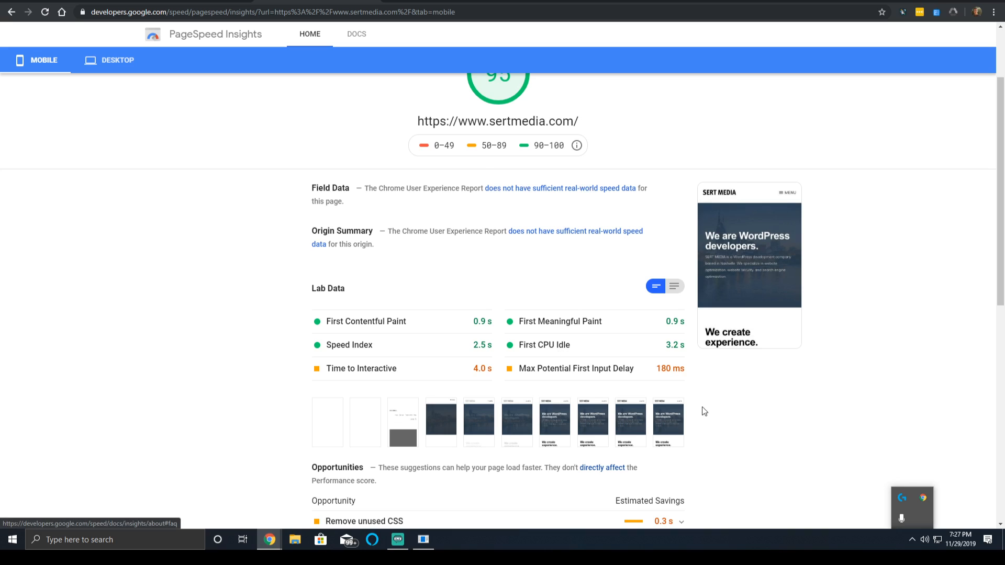
mouse_move(472, 302)
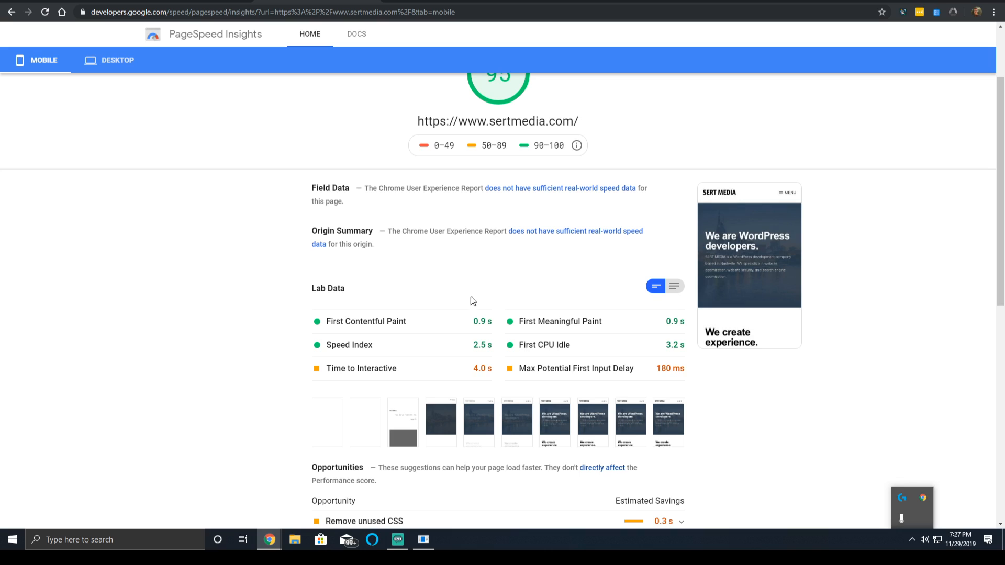
mouse_move(395, 278)
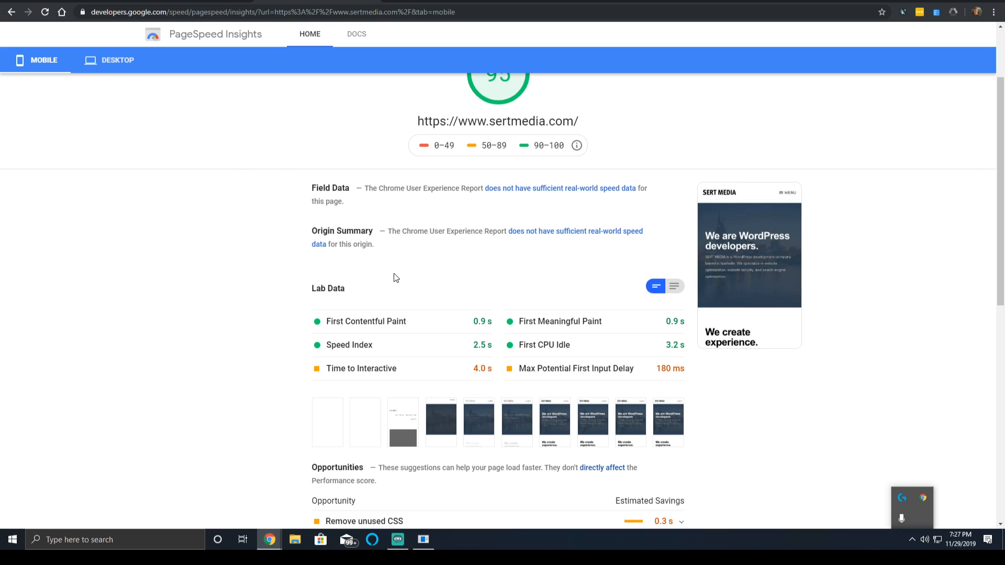
mouse_move(438, 322)
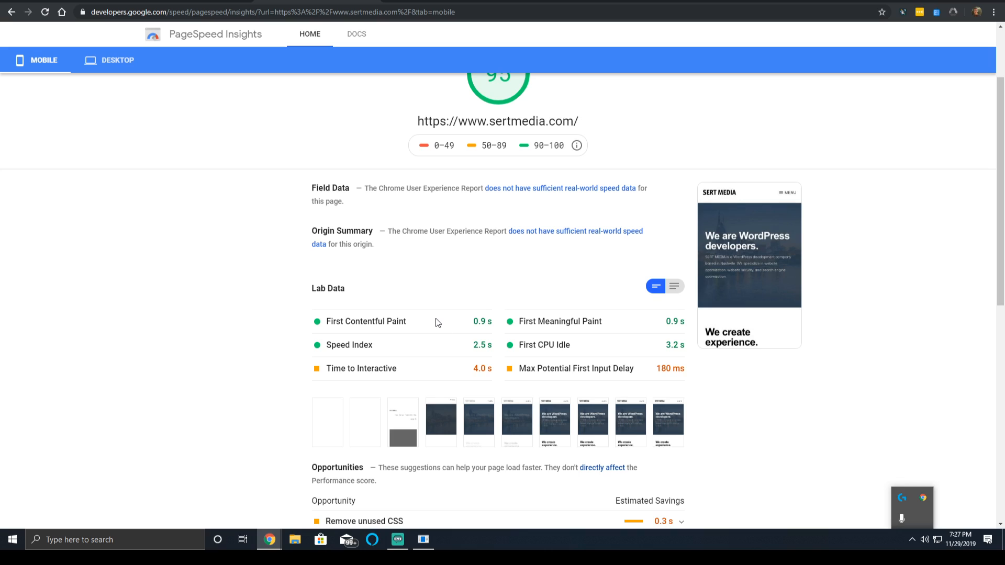
Highlight First Meaningful Paint, review Opportunities and Diagnostics, then highlight First Contentful Paint
double_click(590, 321)
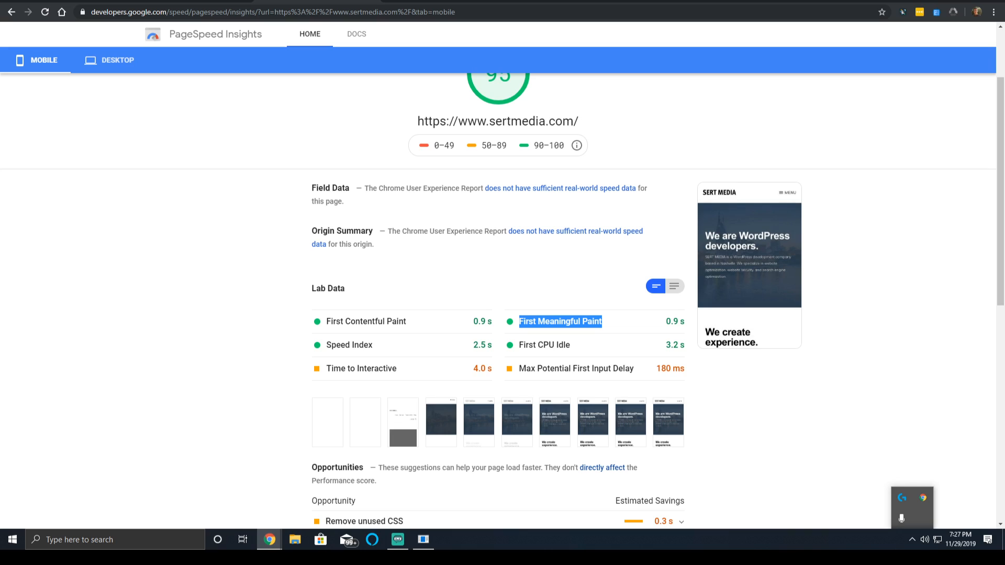
mouse_move(2, 352)
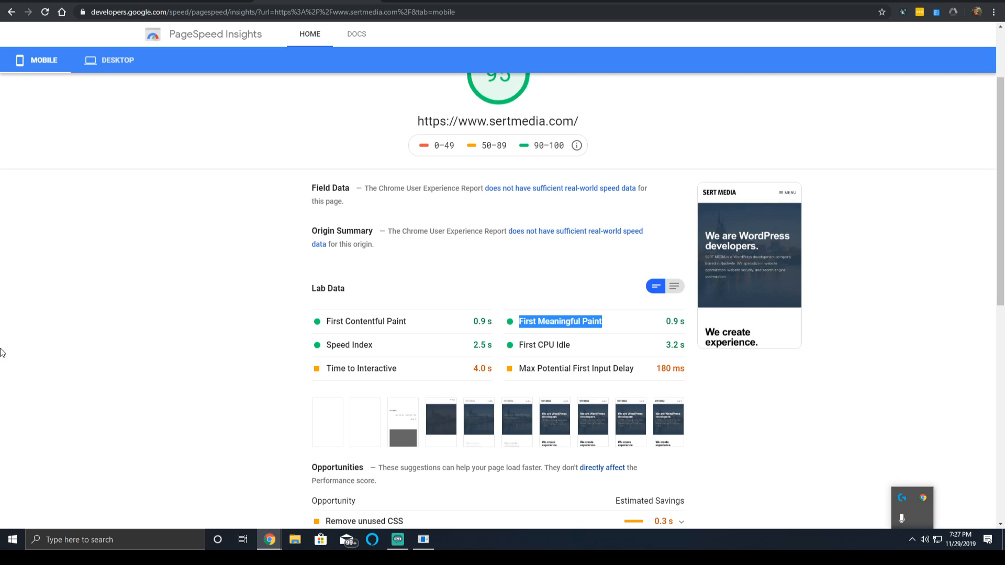
scroll(down, 3)
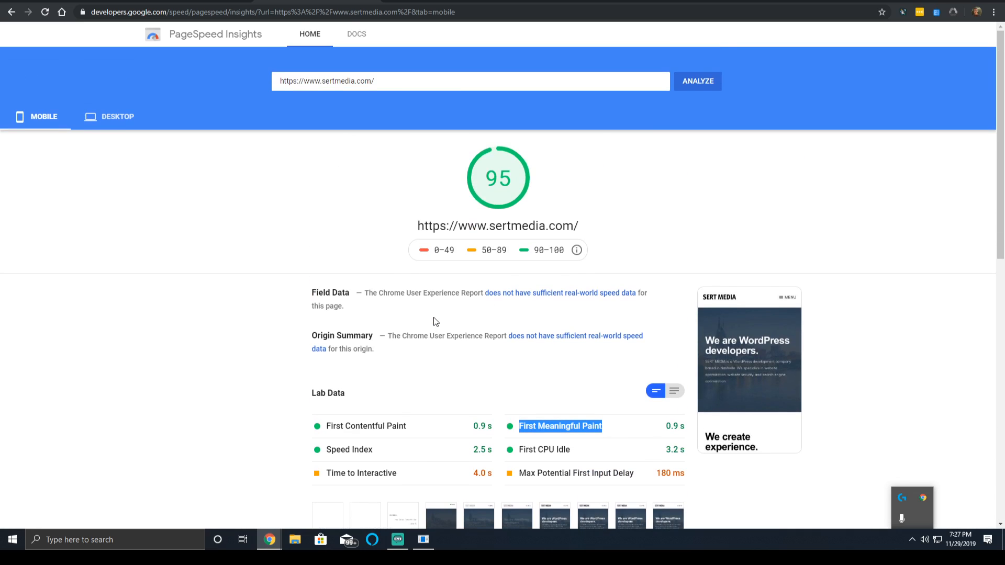
scroll(down, 3)
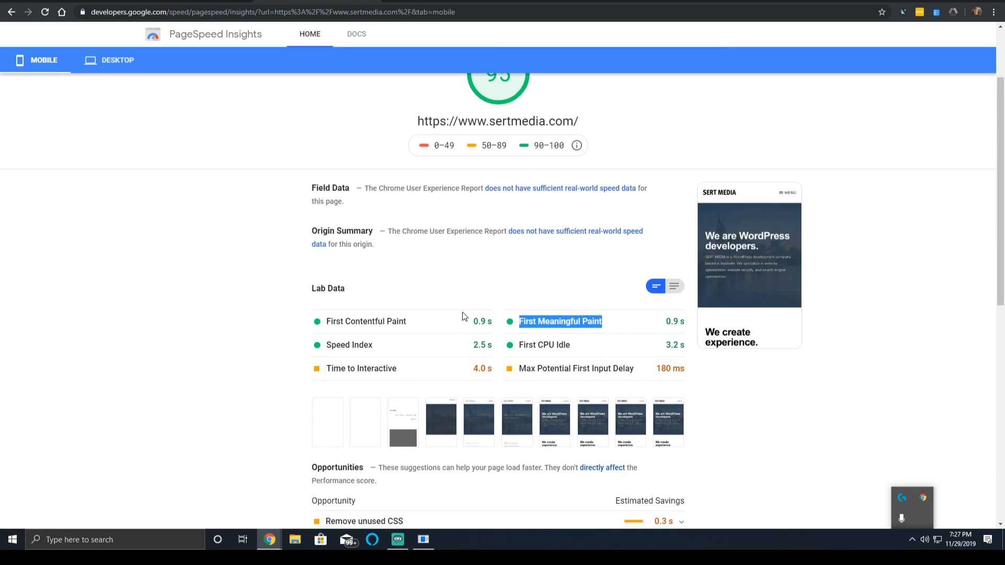
scroll(down, 3)
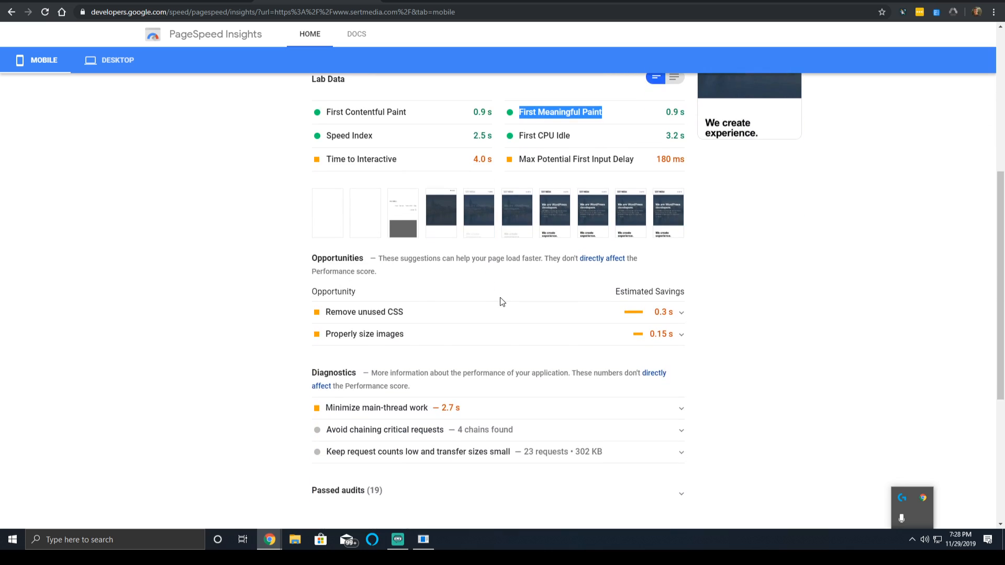
mouse_move(543, 293)
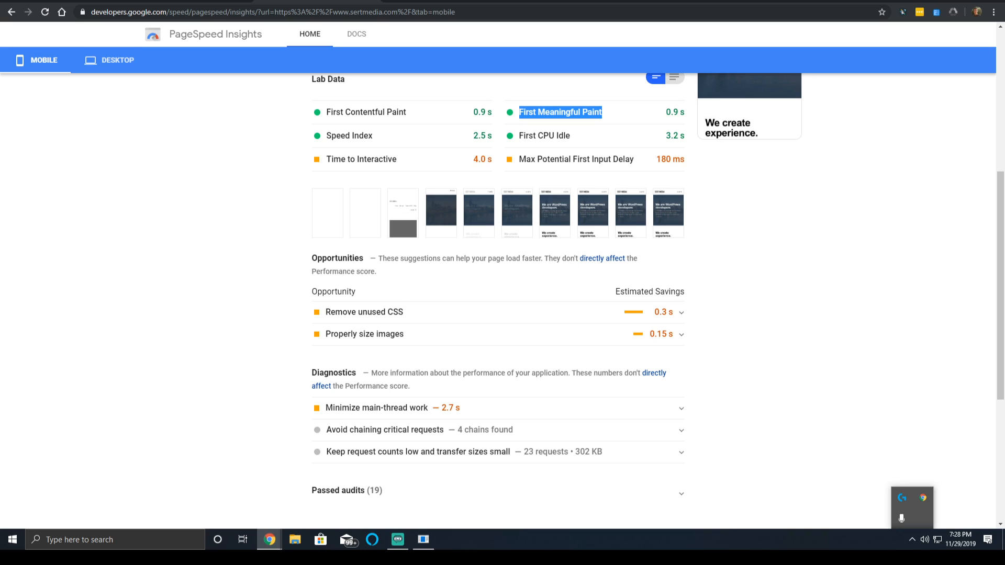
mouse_move(602, 247)
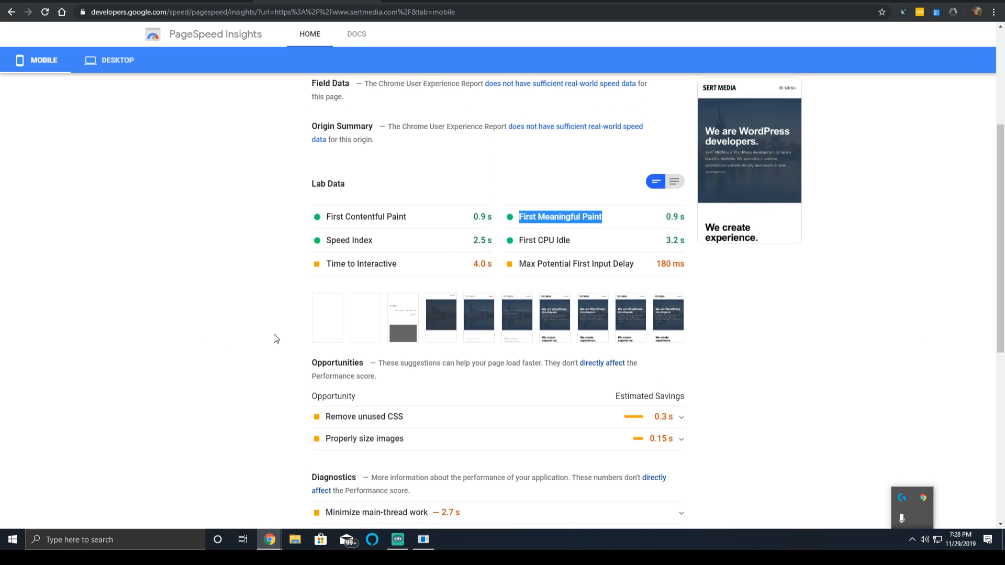
scroll(down, 3)
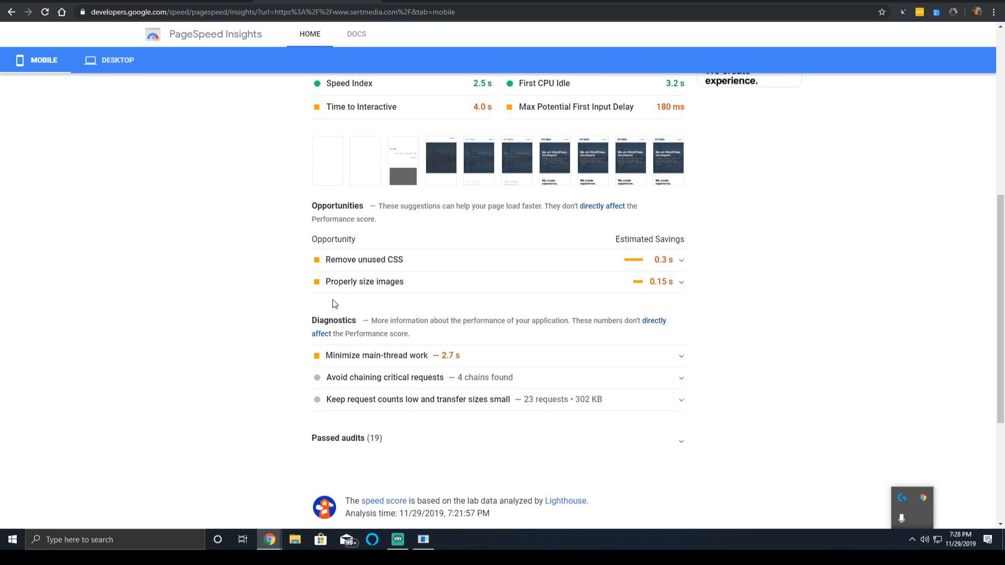
mouse_move(358, 322)
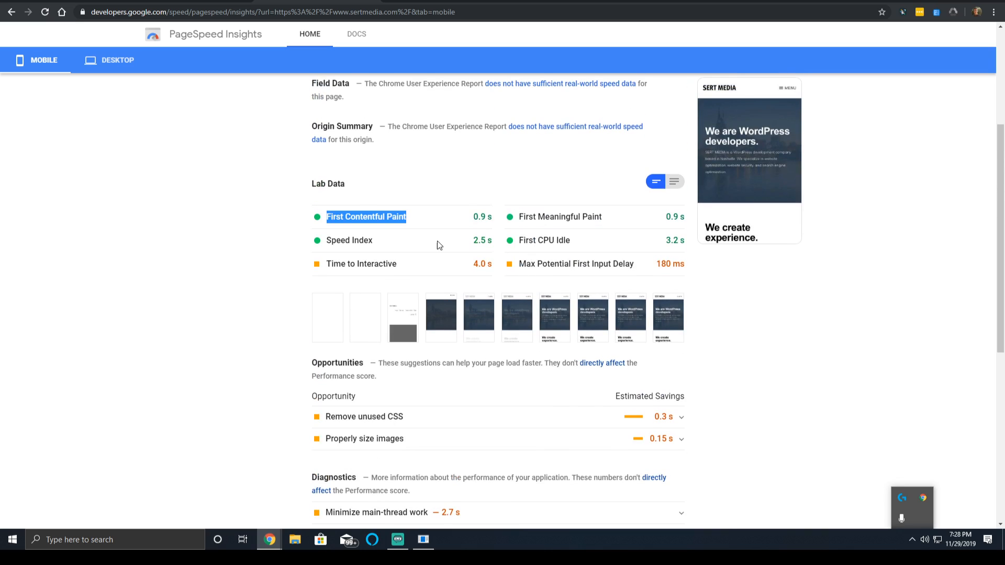
double_click(335, 264)
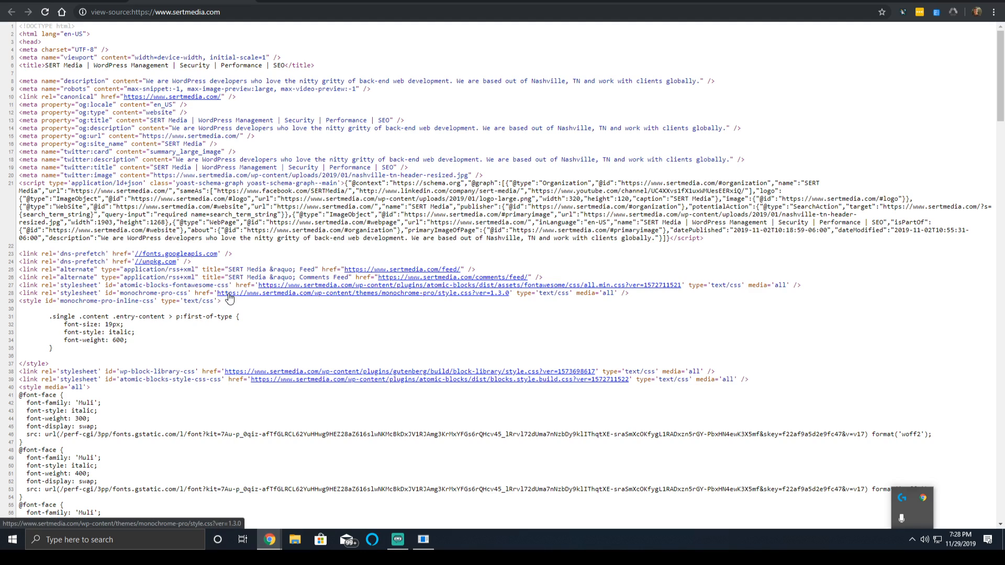
Read through sertmedia.com's source, its font-face CSS and stylesheet links, back to the meta tags
scroll(down, 3)
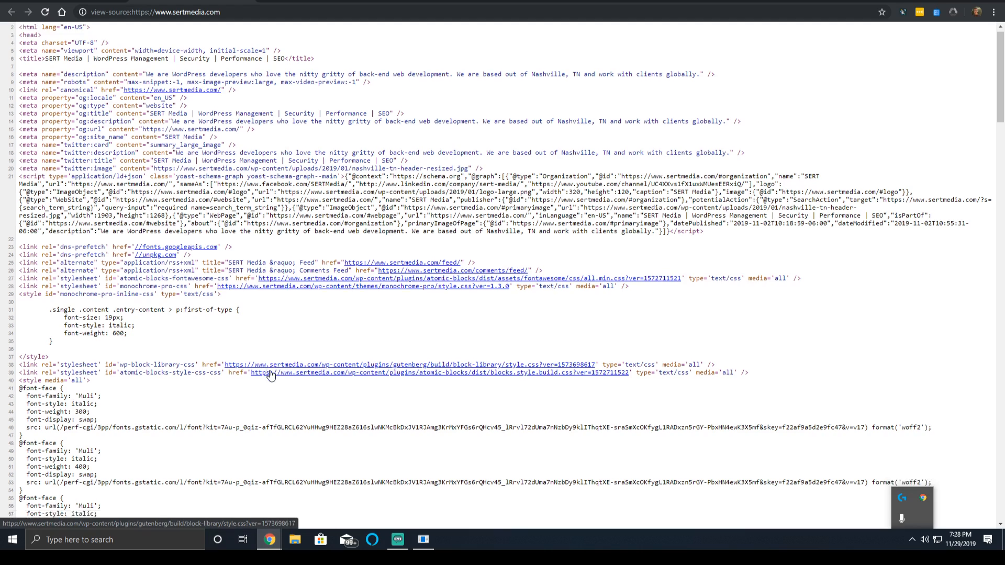
scroll(down, 3)
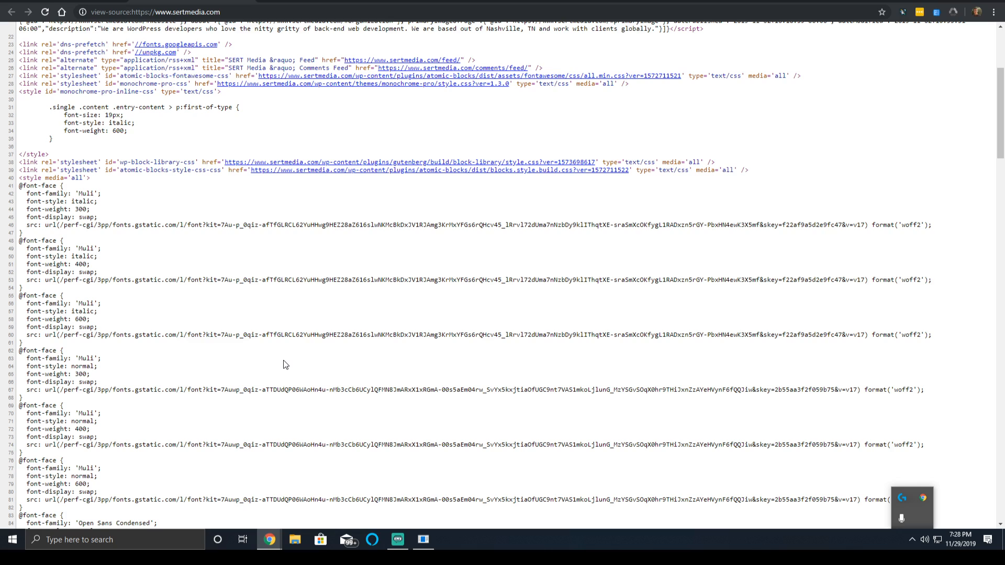
mouse_move(277, 355)
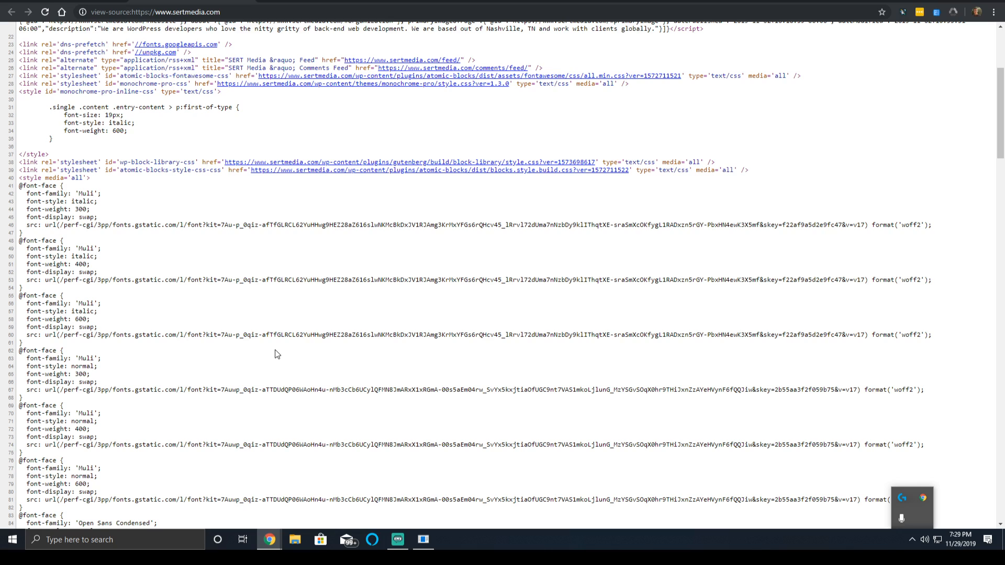
scroll(down, 3)
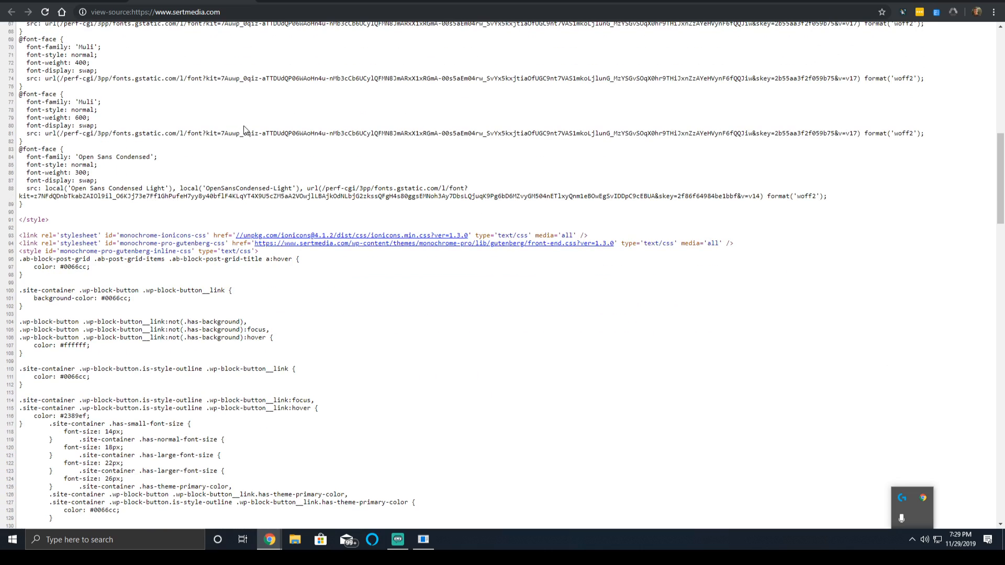
mouse_move(350, 243)
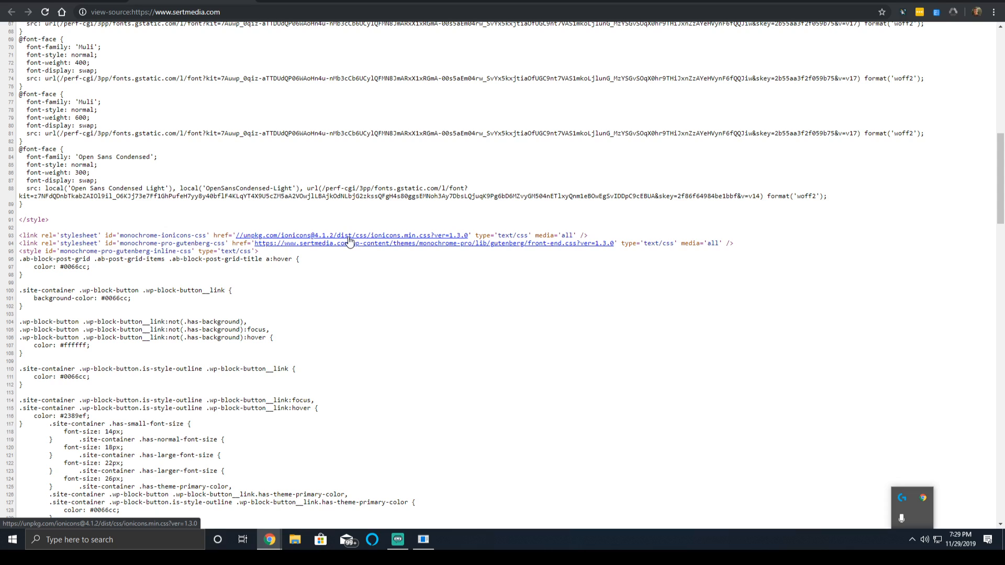
mouse_move(338, 243)
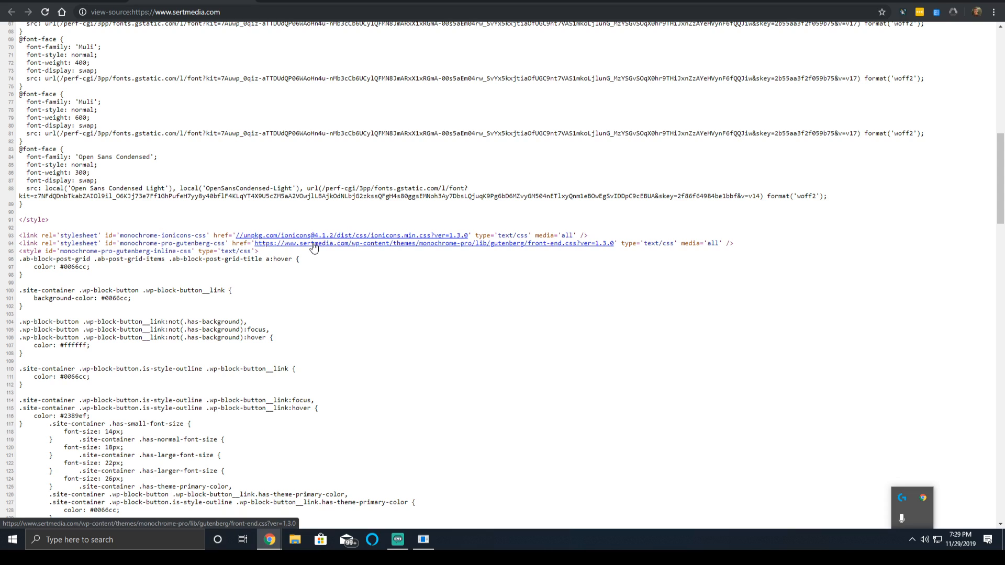
mouse_move(323, 236)
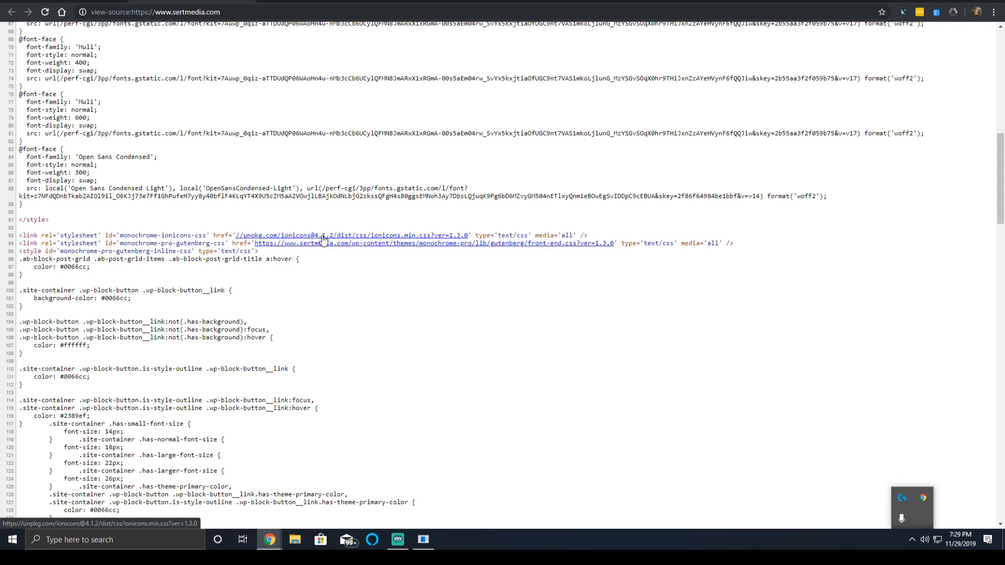
scroll(down, 3)
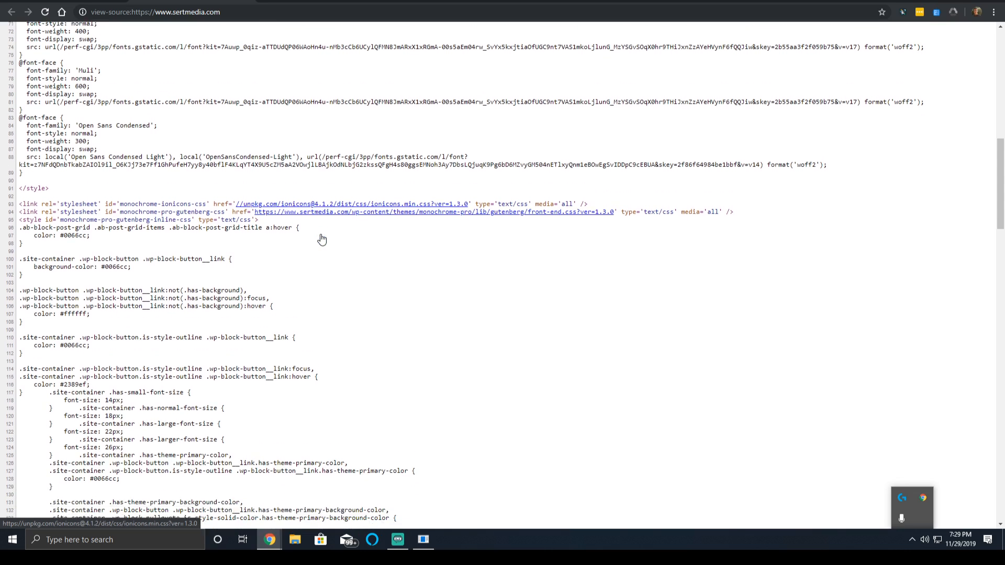
scroll(down, 3)
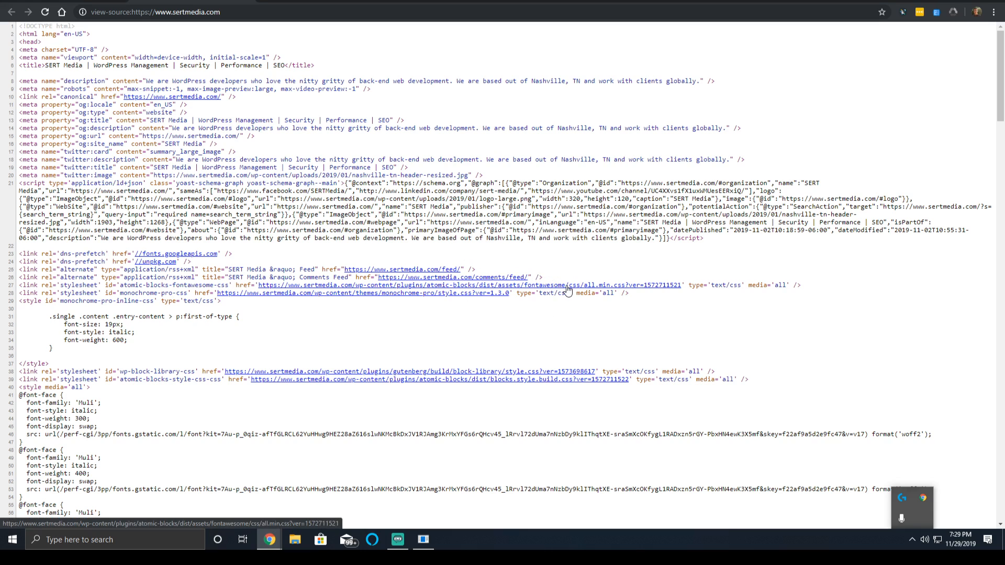
click(11, 11)
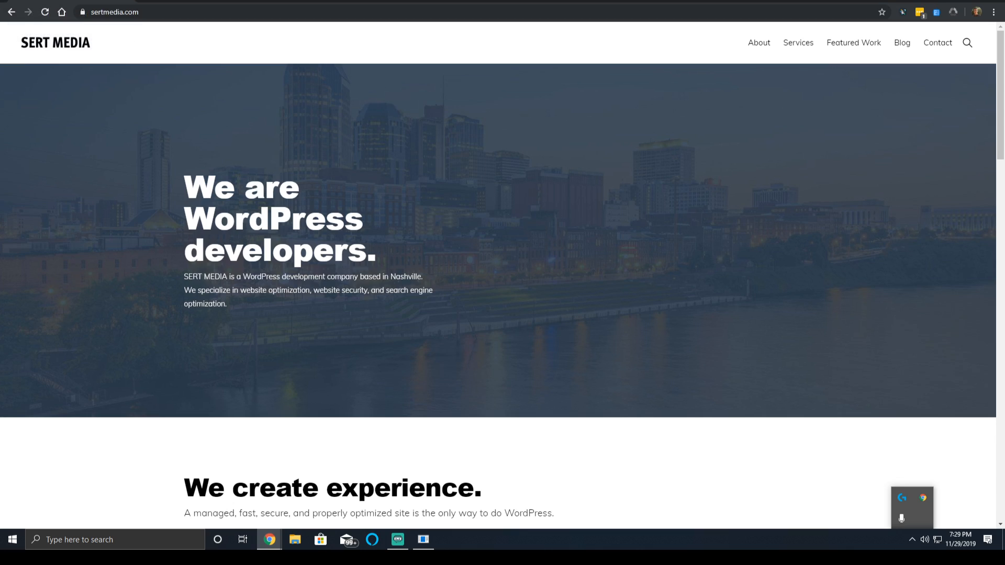
key(ctrl+u)
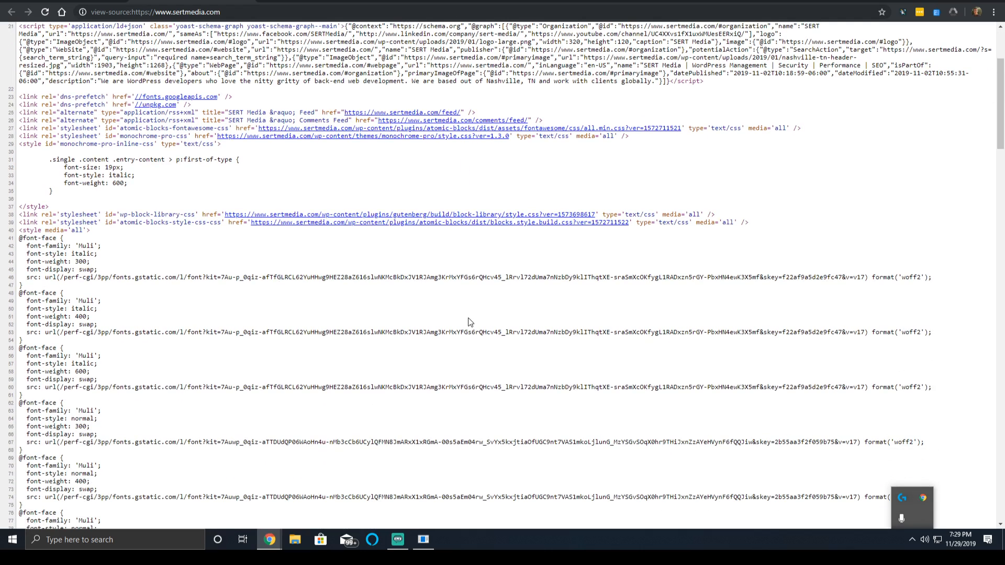
mouse_move(390, 317)
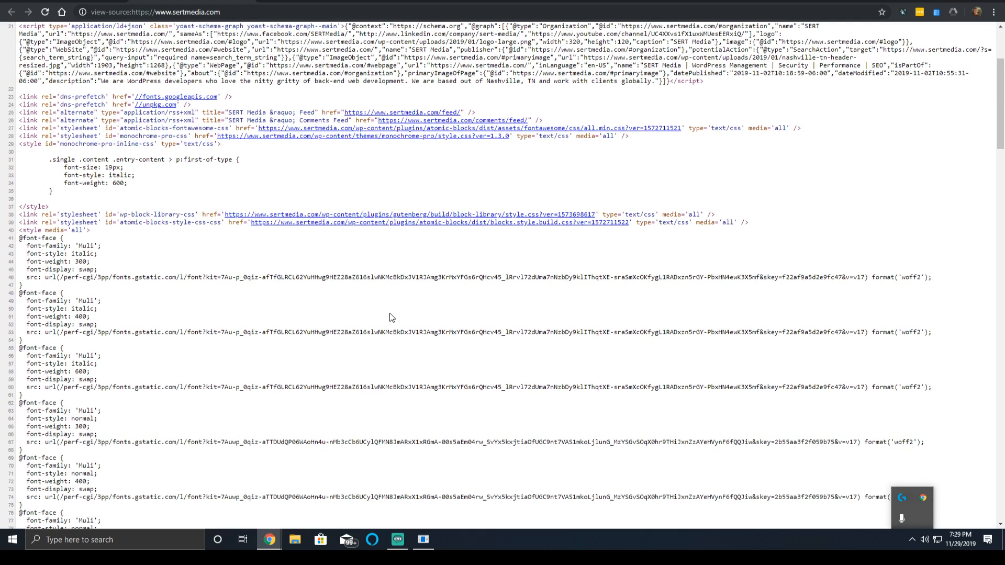
scroll(down, 3)
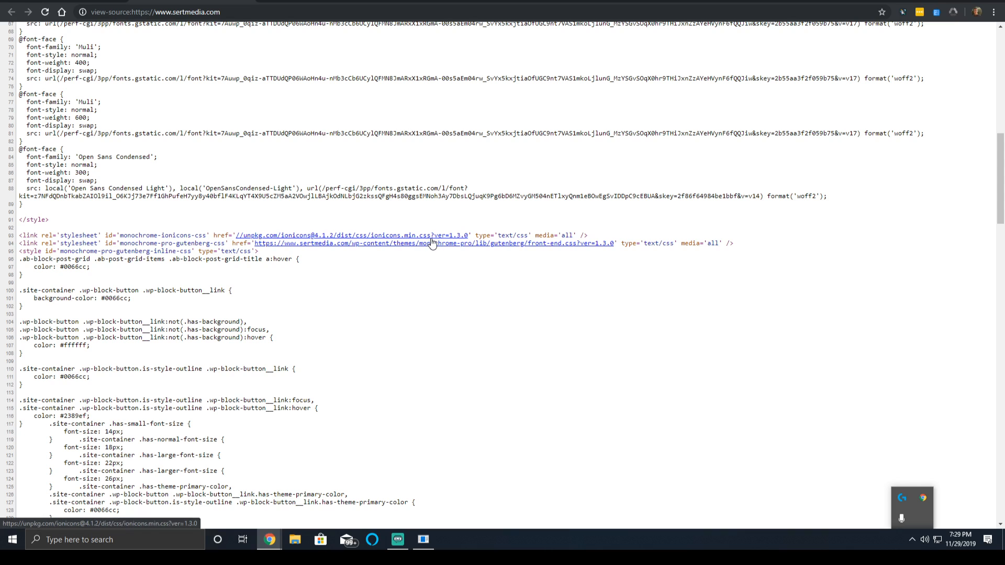
mouse_move(552, 149)
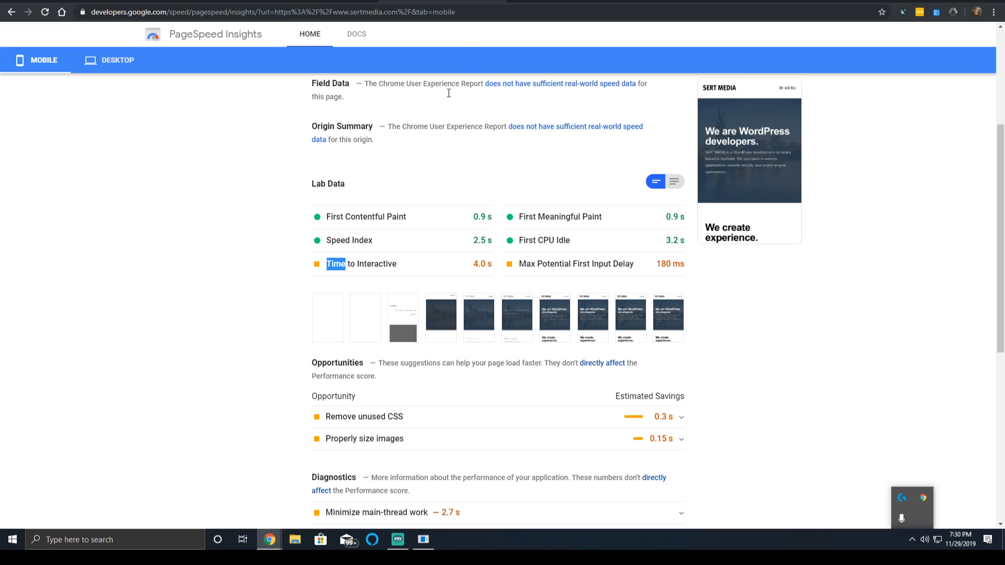
mouse_move(145, 150)
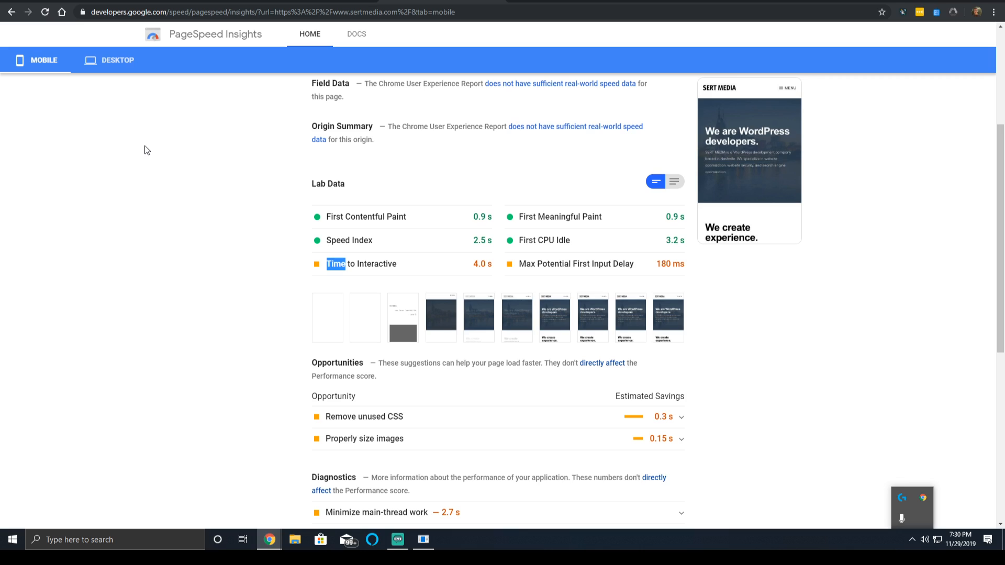
mouse_move(144, 157)
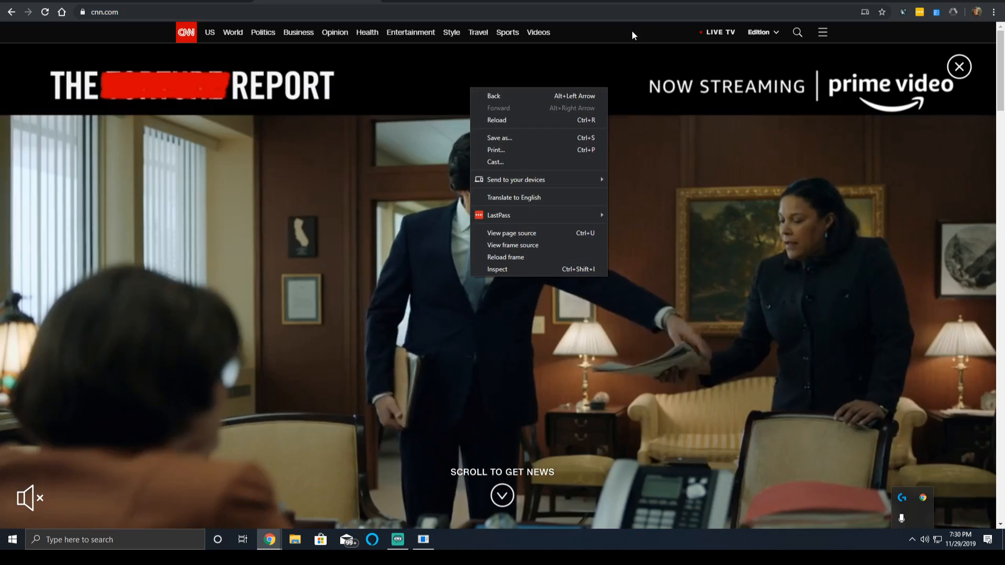
View cnn.com's page source and read through its long minified inline CSS and JSON
click(511, 232)
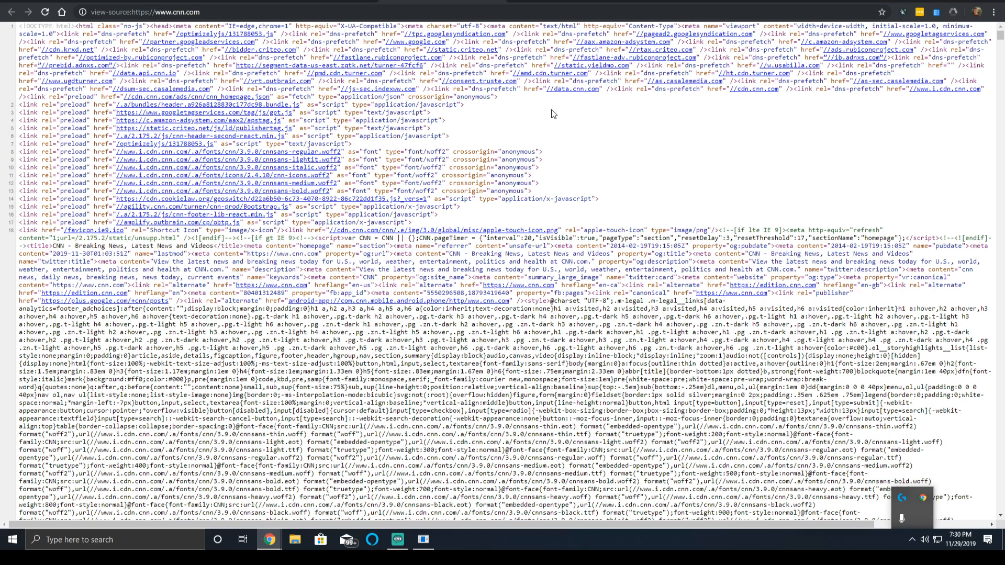
mouse_move(559, 132)
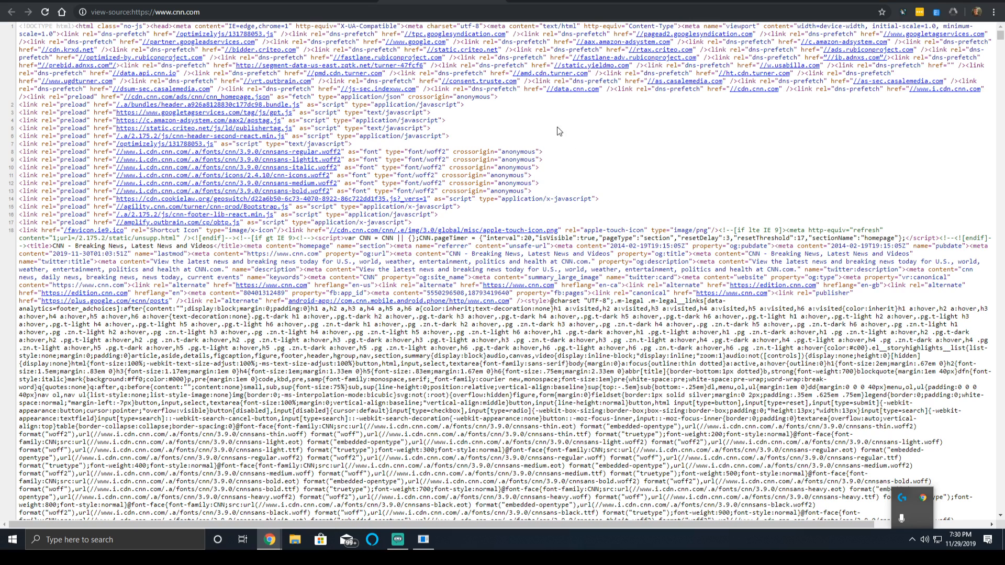
scroll(down, 3)
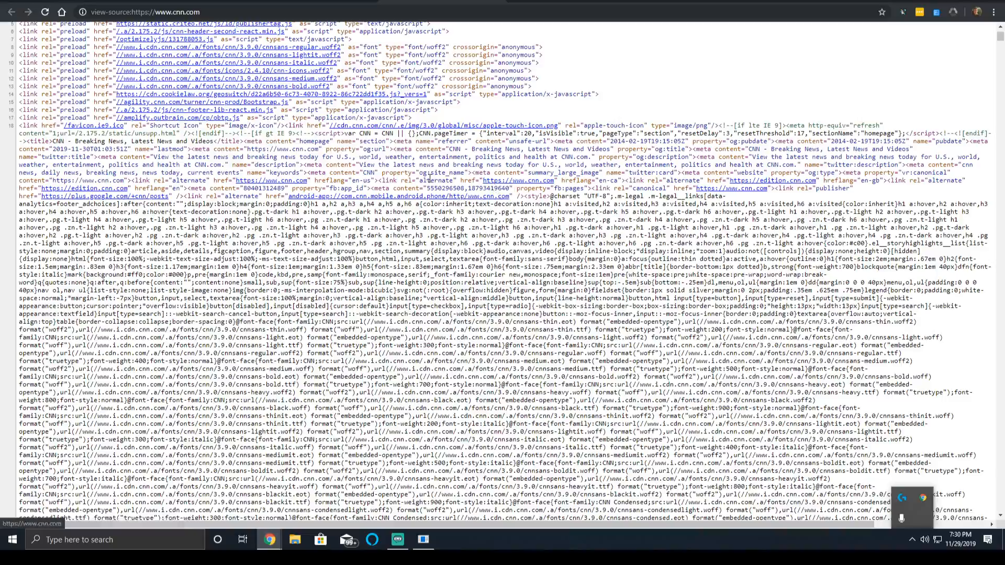
mouse_move(372, 196)
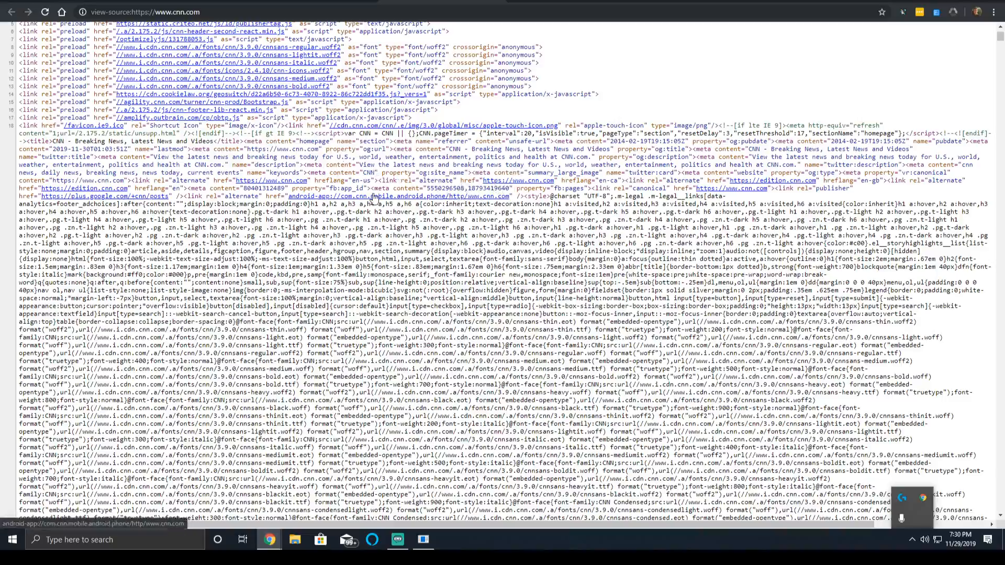
scroll(down, 3)
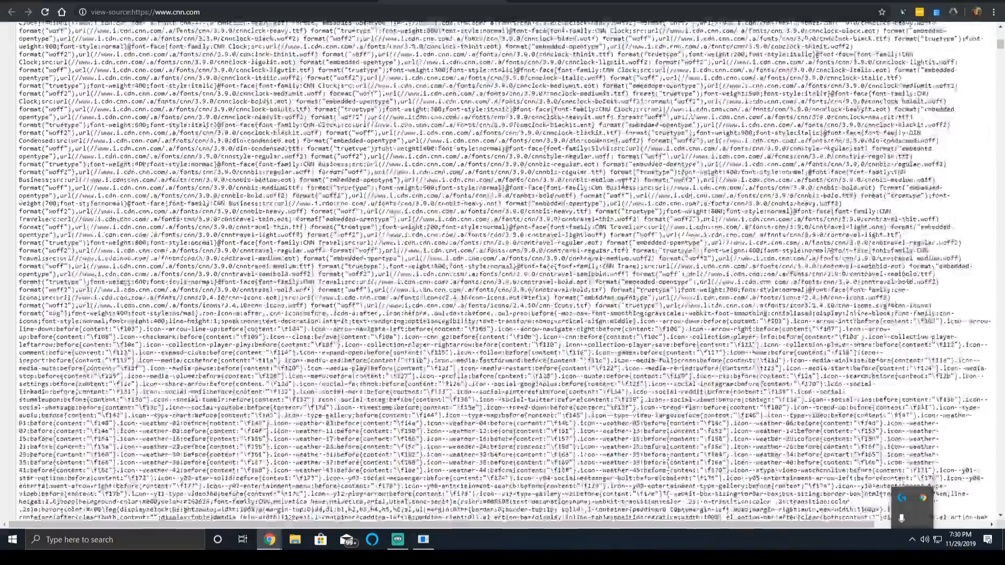
scroll(down, 3)
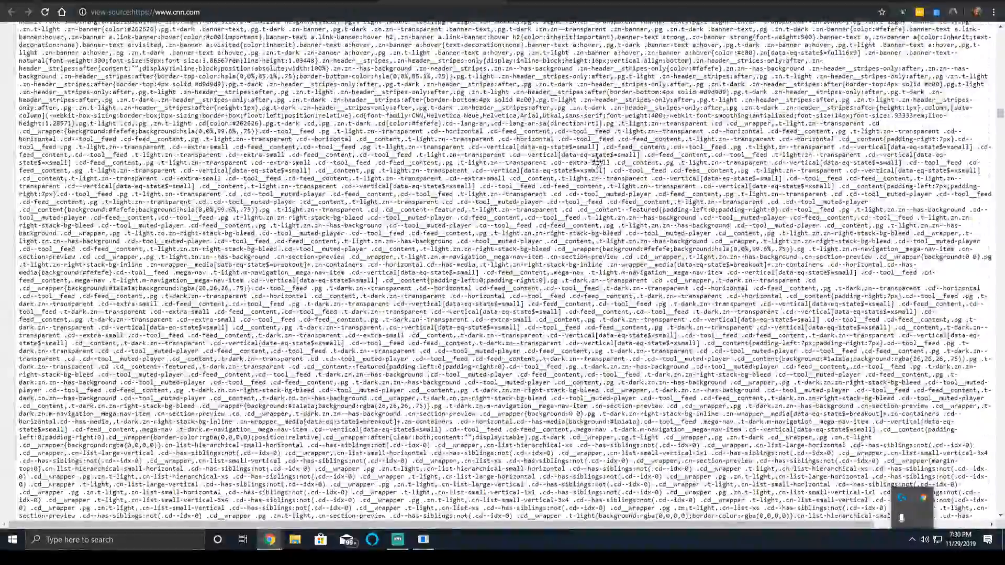
scroll(down, 3)
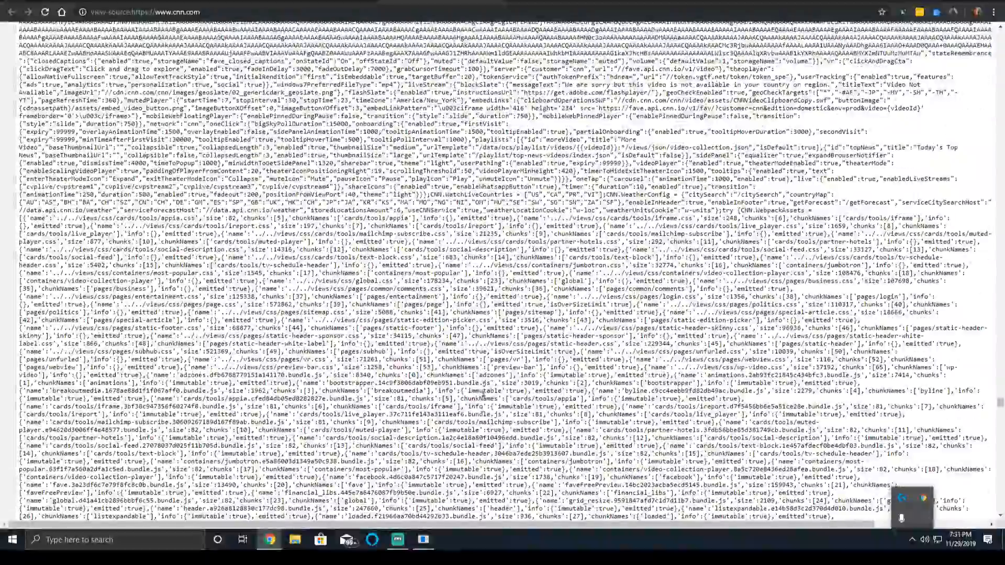
scroll(down, 3)
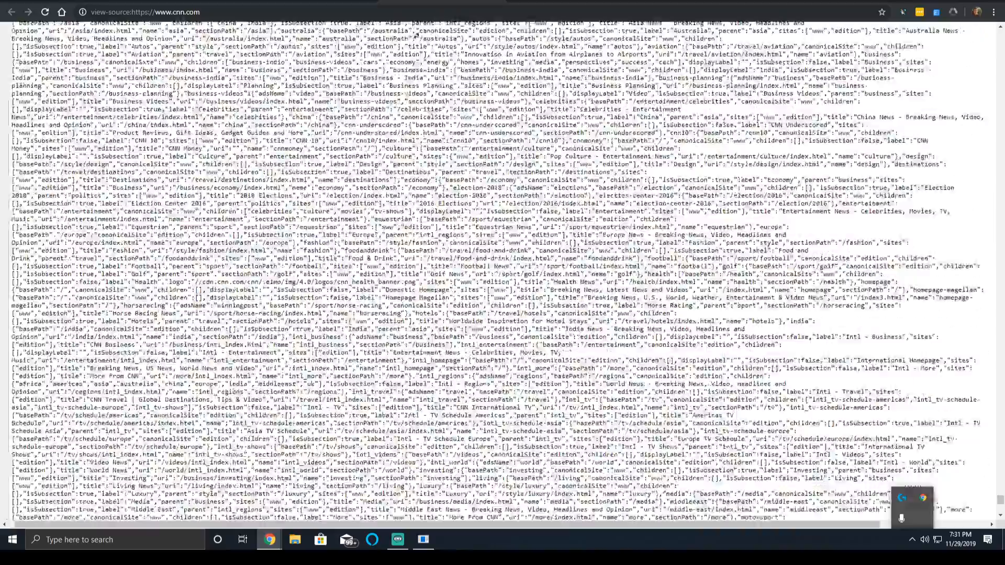
scroll(down, 3)
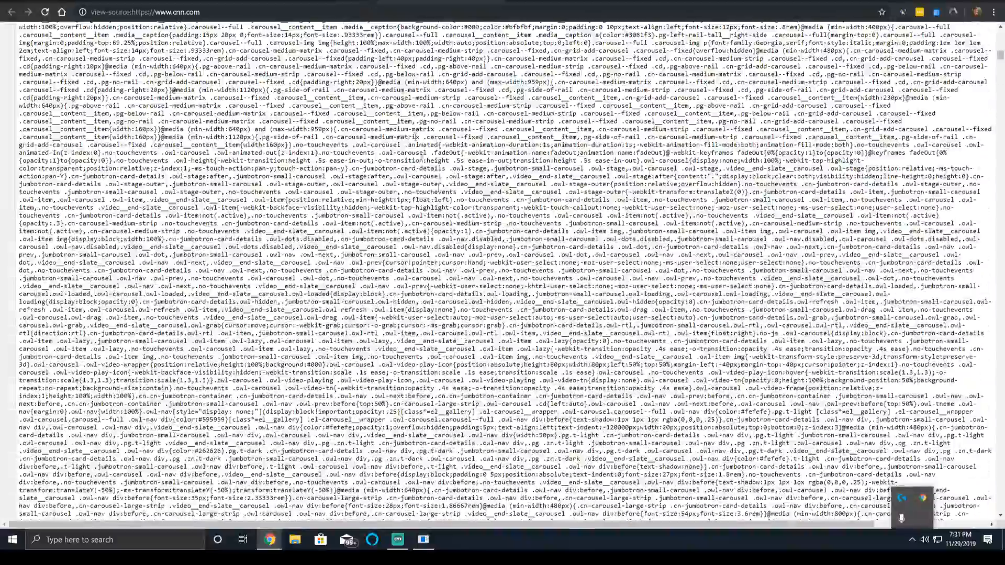
scroll(down, 3)
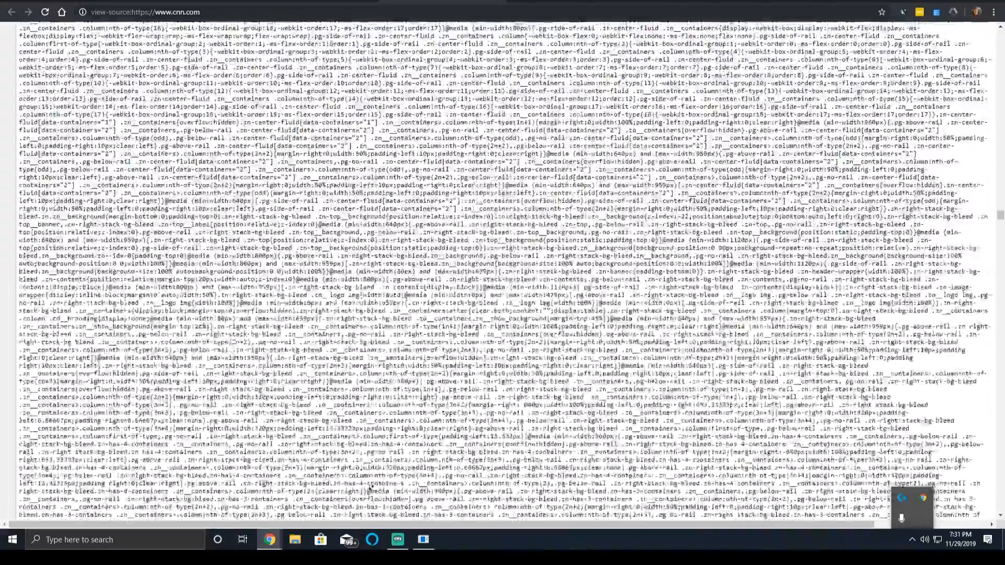
scroll(down, 3)
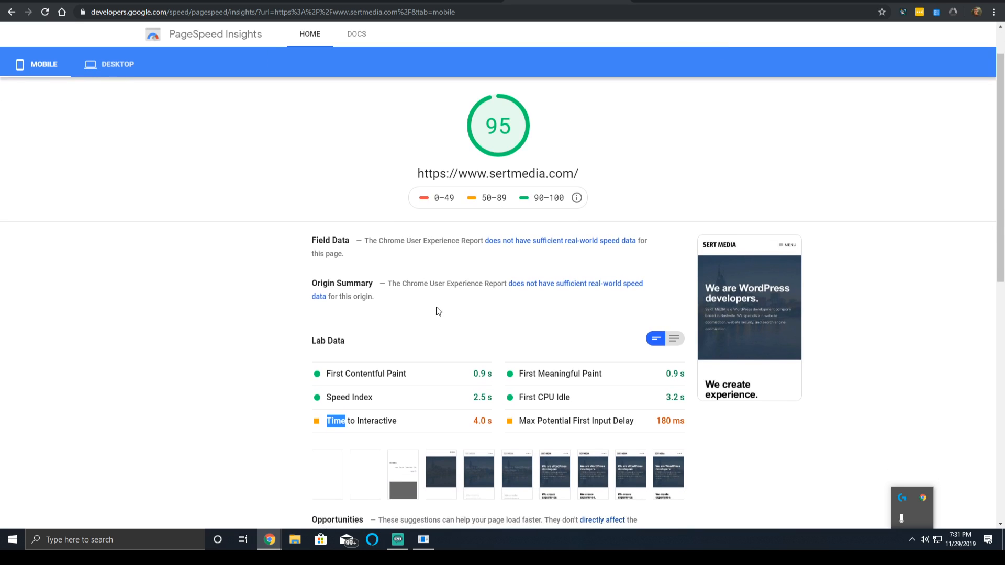
Bring sertmedia.com's Lab Data metrics and Opportunities, led by unused CSS (0.3 s), into view
scroll(down, 3)
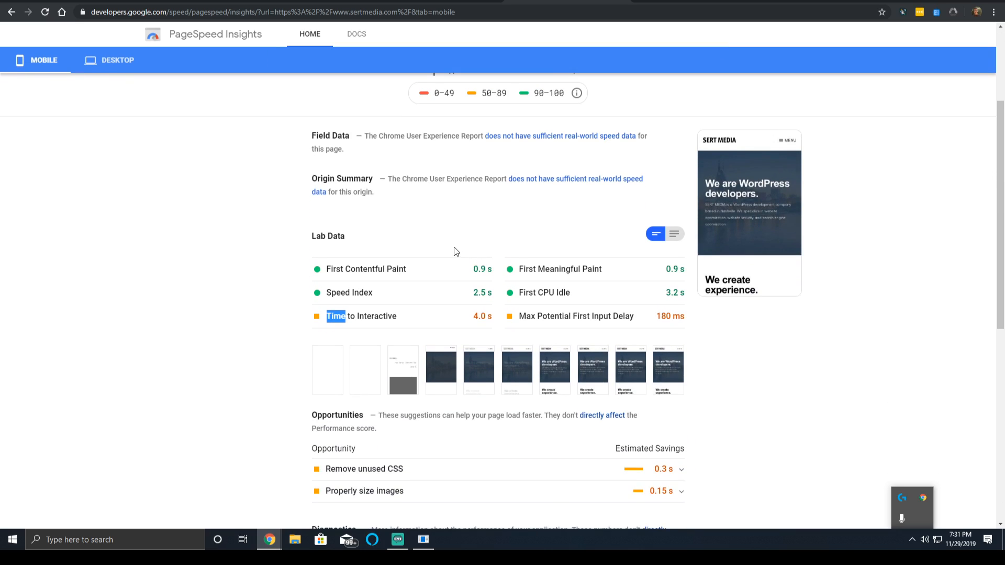
mouse_move(443, 249)
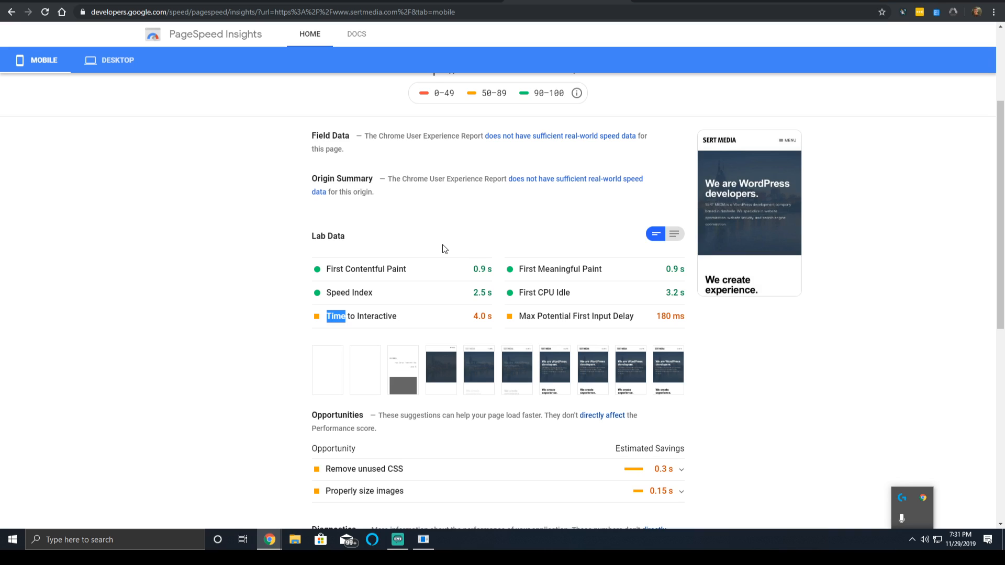